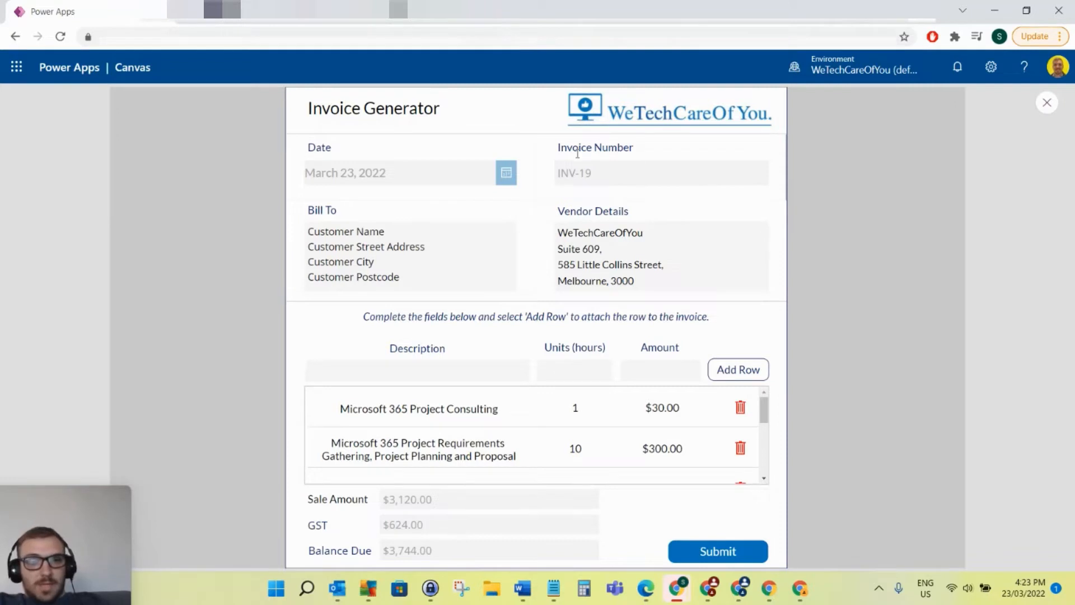
{"action": "mouse_move", "coordinate": [626, 314]}
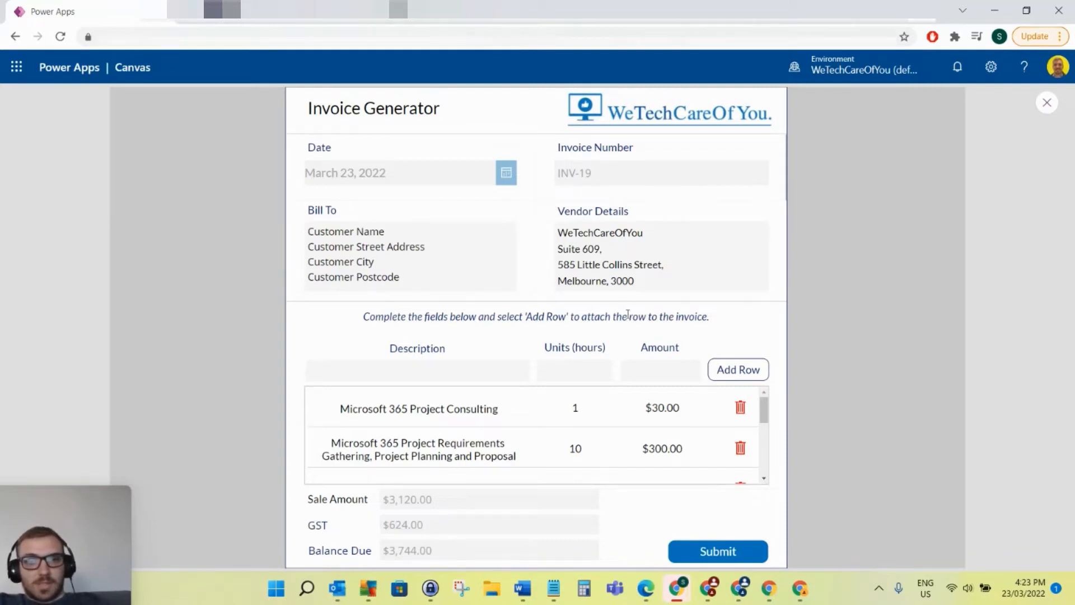
{"action": "mouse_move", "coordinate": [565, 303]}
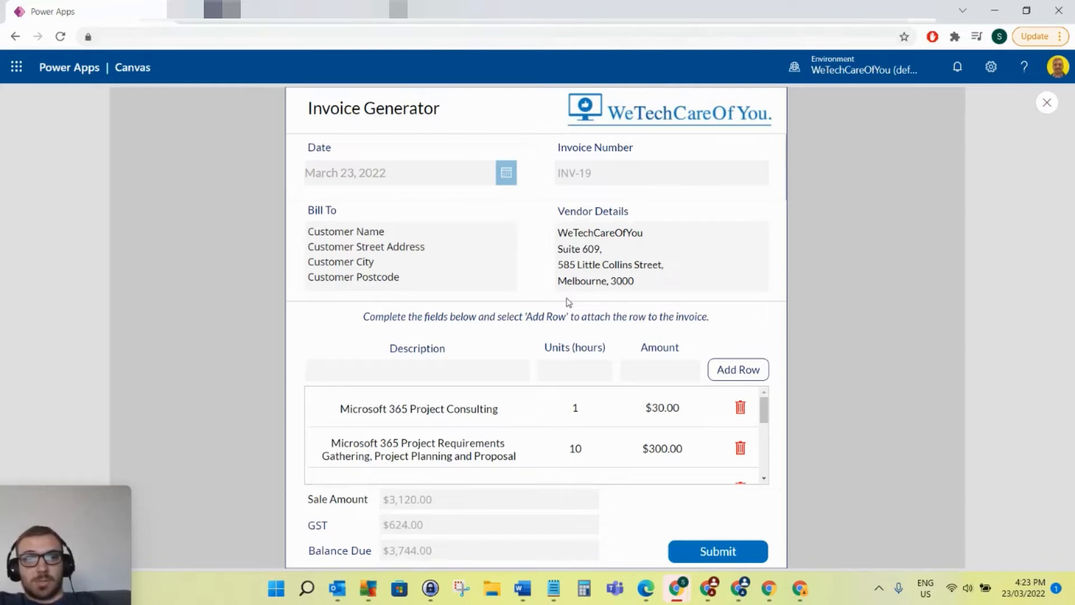
{"action": "mouse_move", "coordinate": [721, 225]}
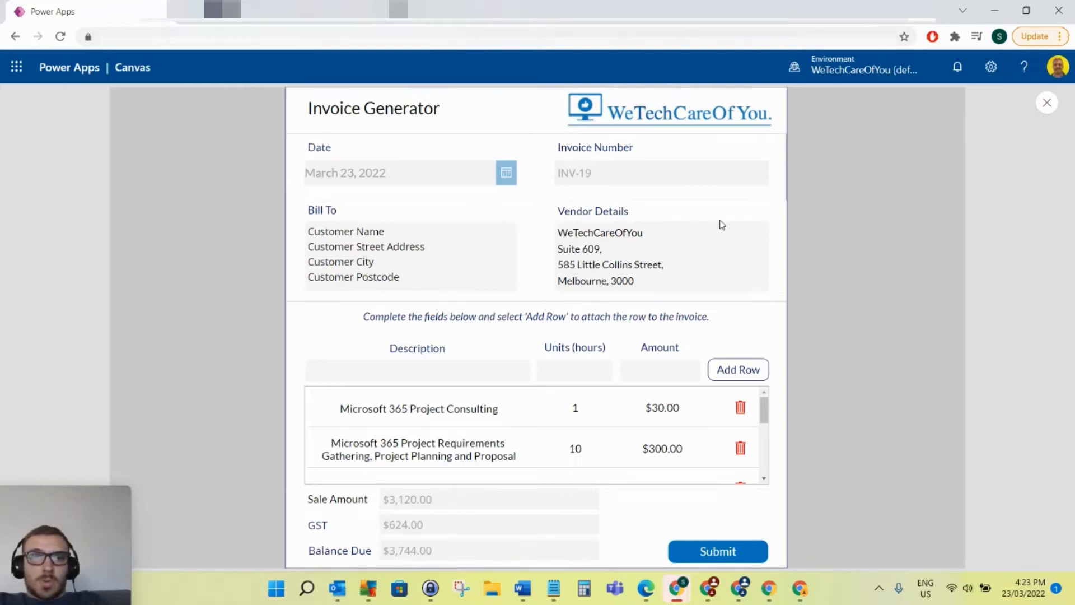
{"action": "mouse_move", "coordinate": [385, 177]}
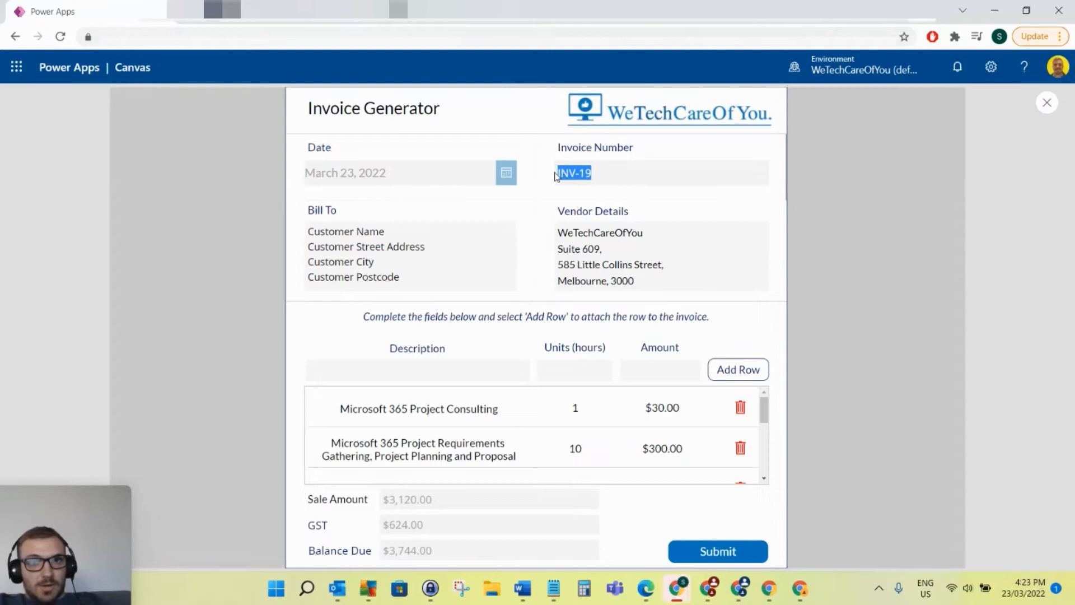
{"action": "mouse_move", "coordinate": [645, 171]}
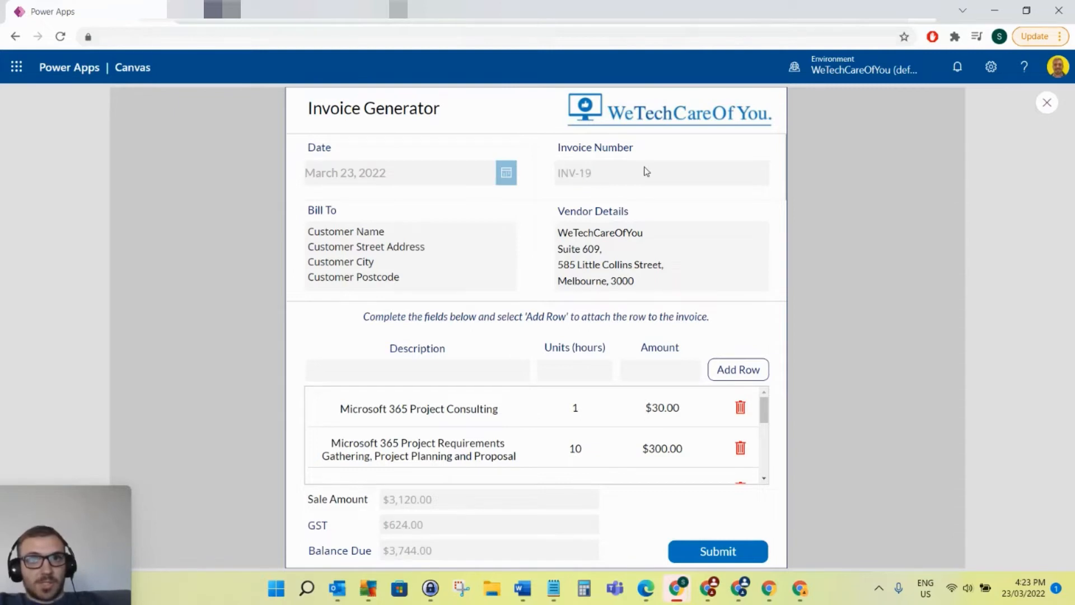
{"action": "mouse_move", "coordinate": [607, 178]}
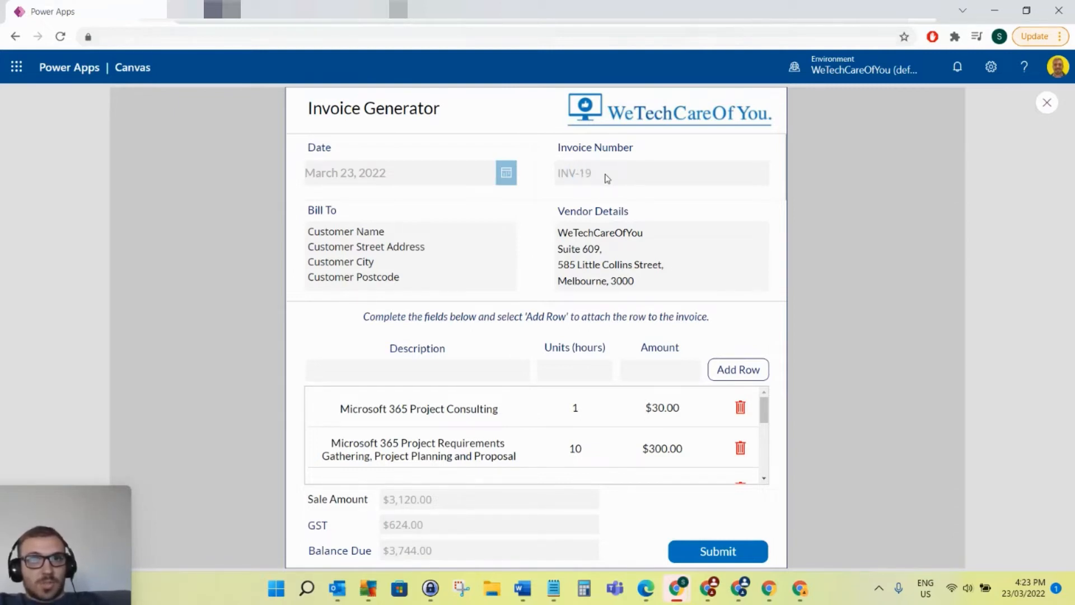
Step: Highlight the INV-19 number and Bill To address, then scroll to the line entry
{"action": "double_click", "coordinate": [584, 173]}
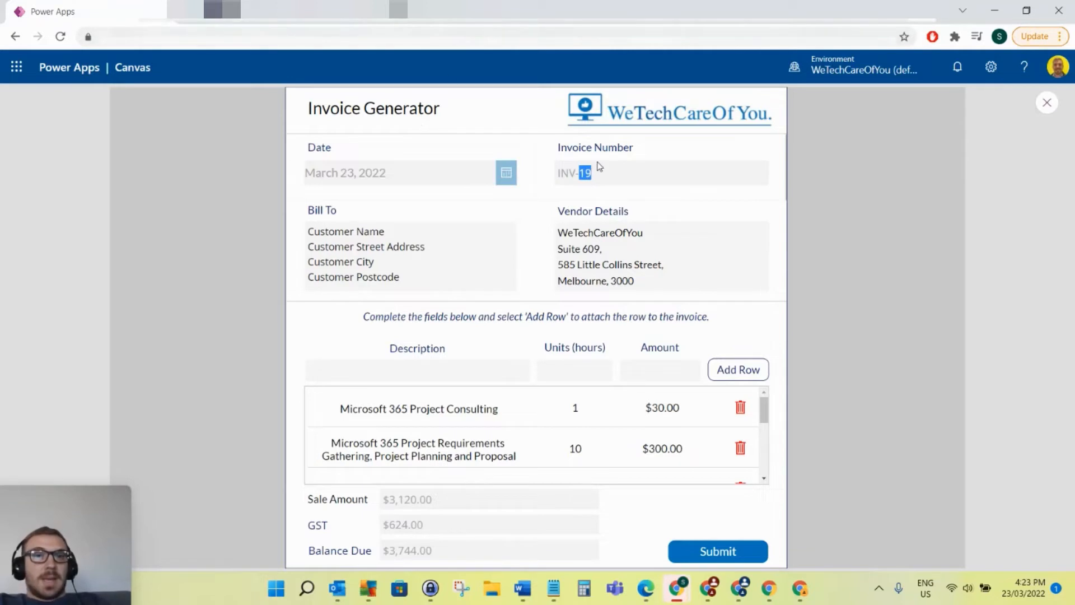
{"action": "mouse_move", "coordinate": [559, 143]}
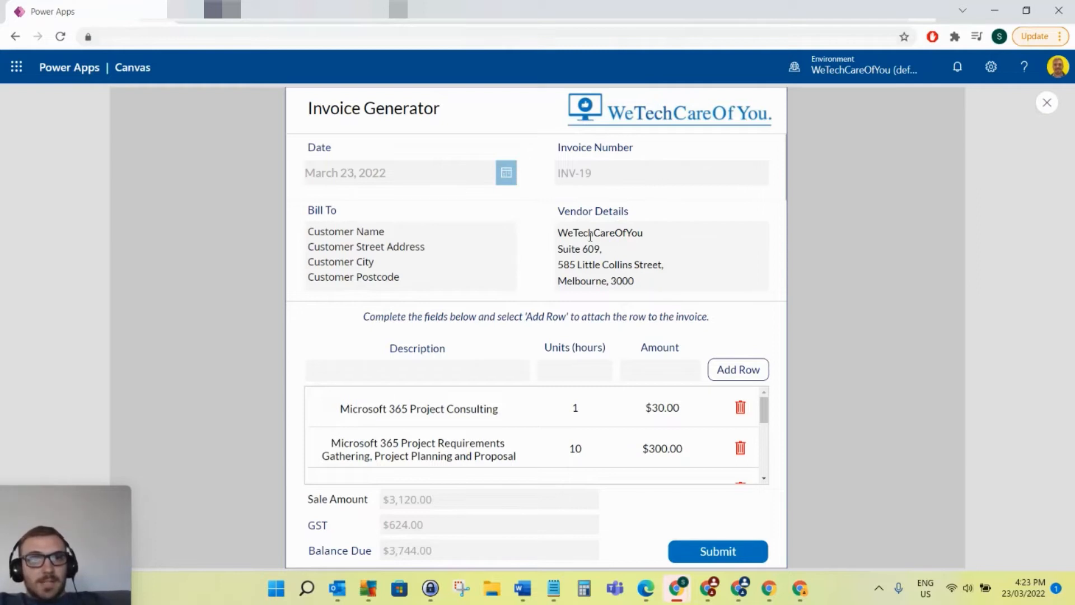
{"action": "mouse_move", "coordinate": [656, 283]}
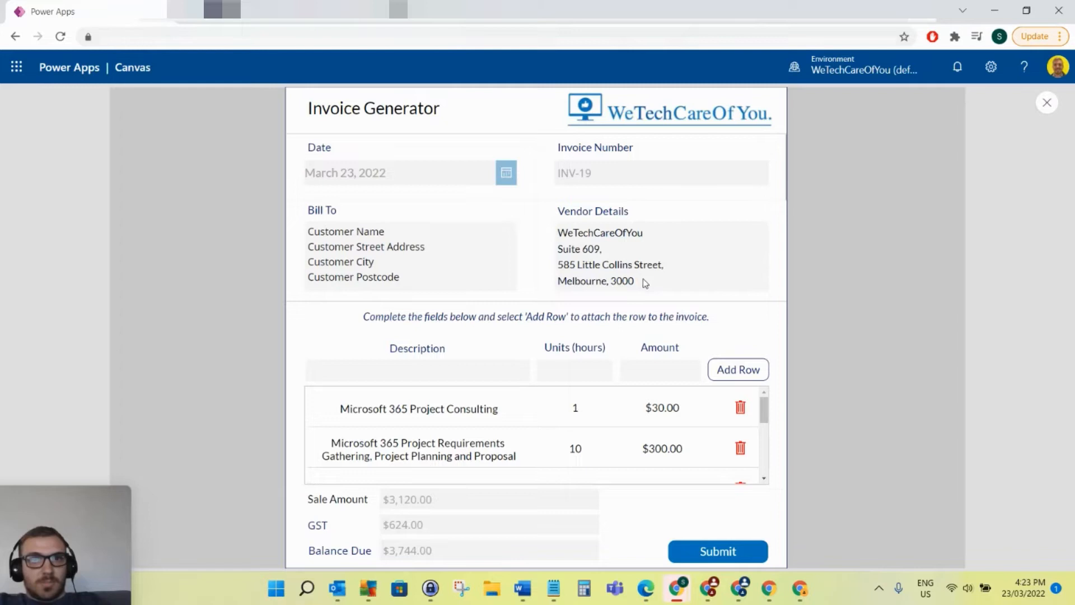
{"action": "left_click", "coordinate": [411, 257]}
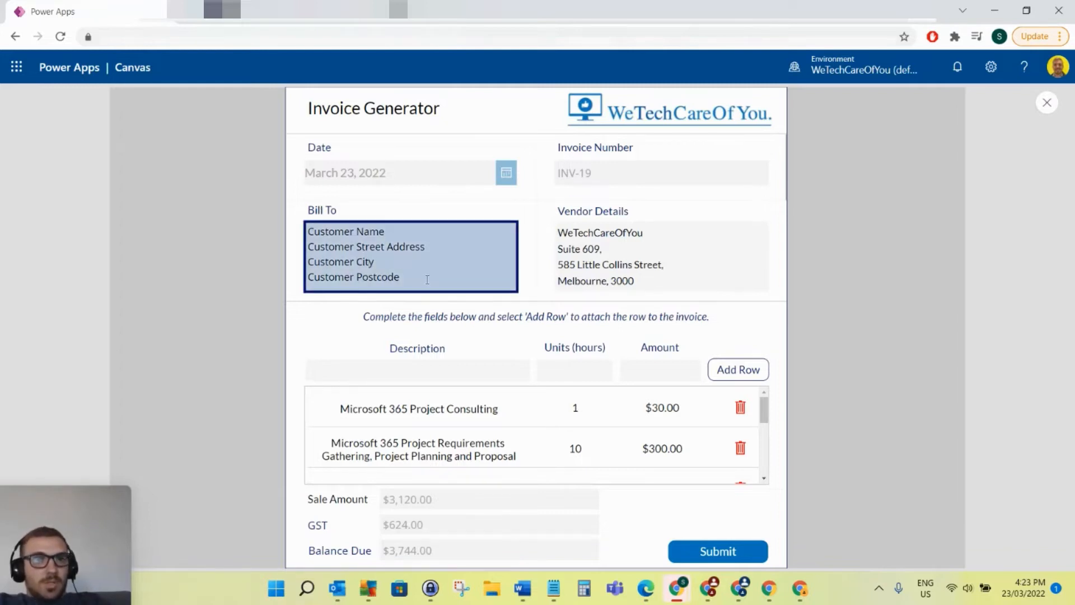
{"action": "double_click", "coordinate": [346, 231]}
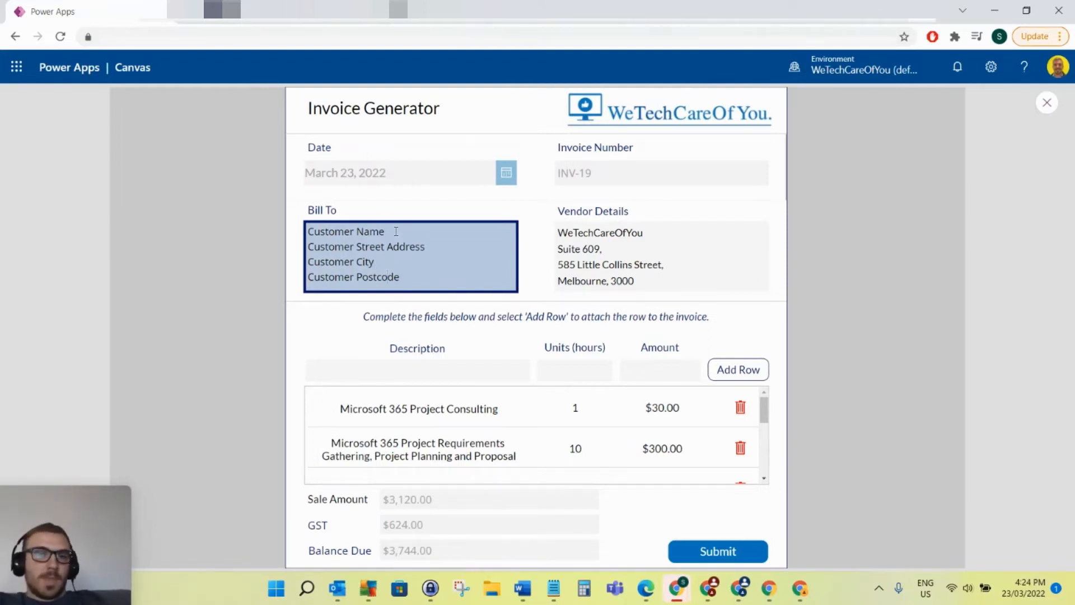
{"action": "left_click", "coordinate": [417, 369]}
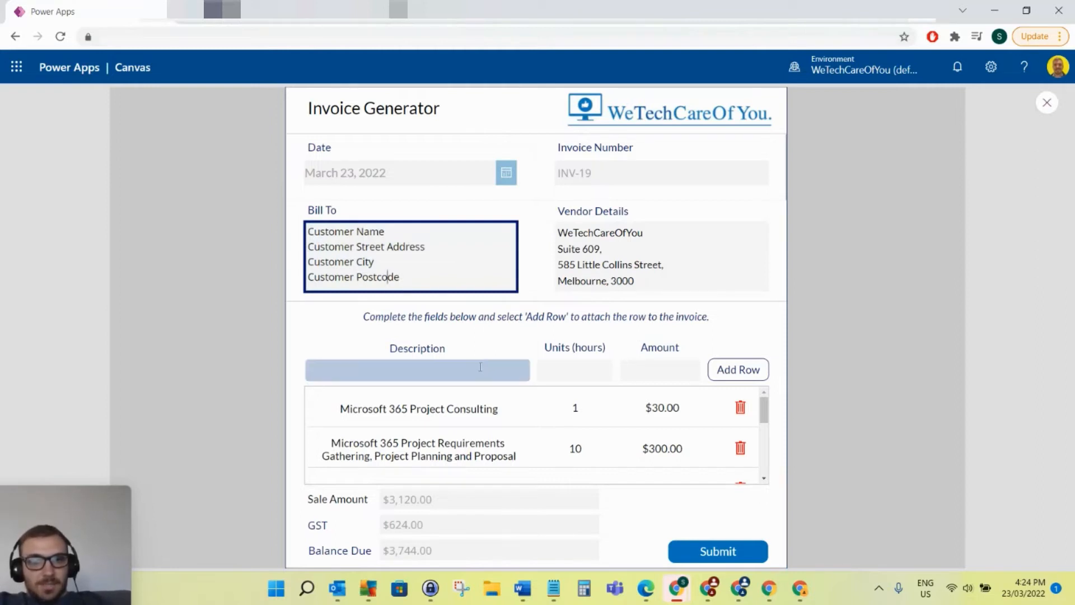
{"action": "scroll", "scroll_direction": "down", "scroll_amount": 3}
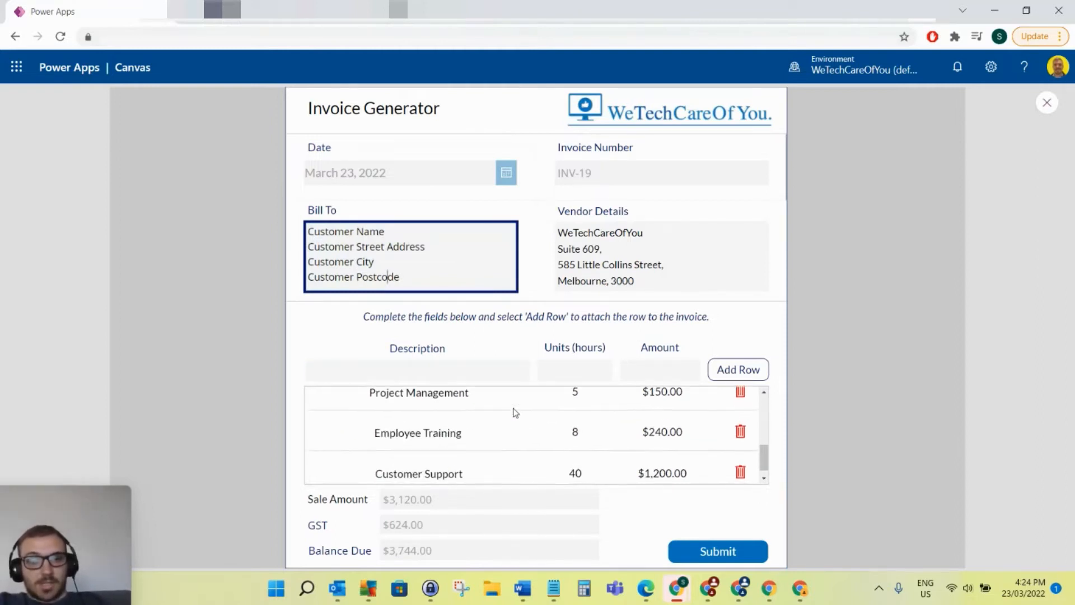
{"action": "scroll", "scroll_direction": "down", "scroll_amount": 3}
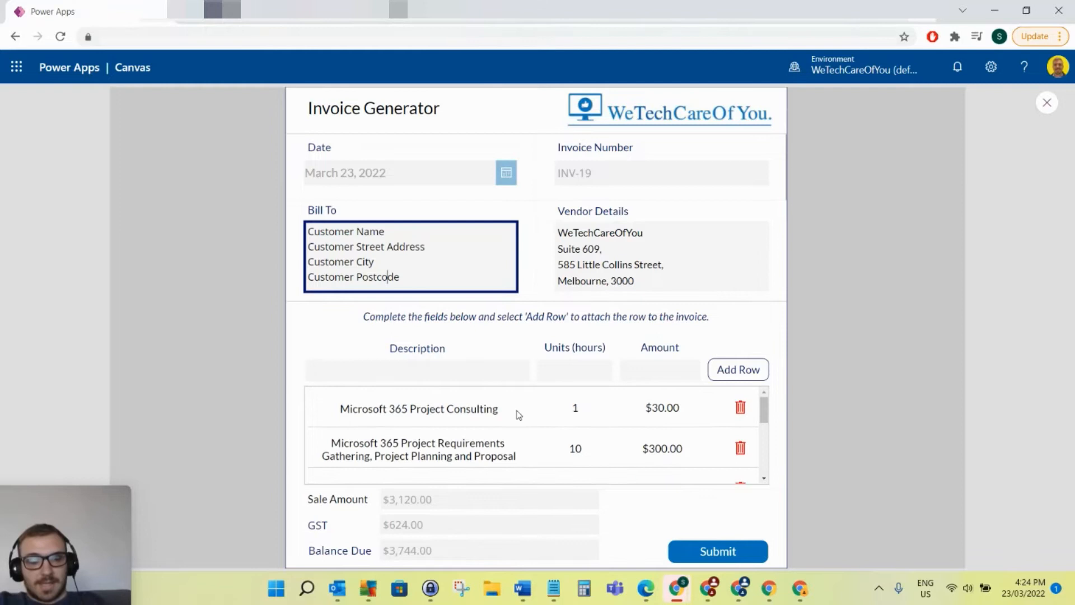
Step: Fill a new line entry: Test Demo, 60 hours, $2,000.00
{"action": "left_click", "coordinate": [416, 369]}
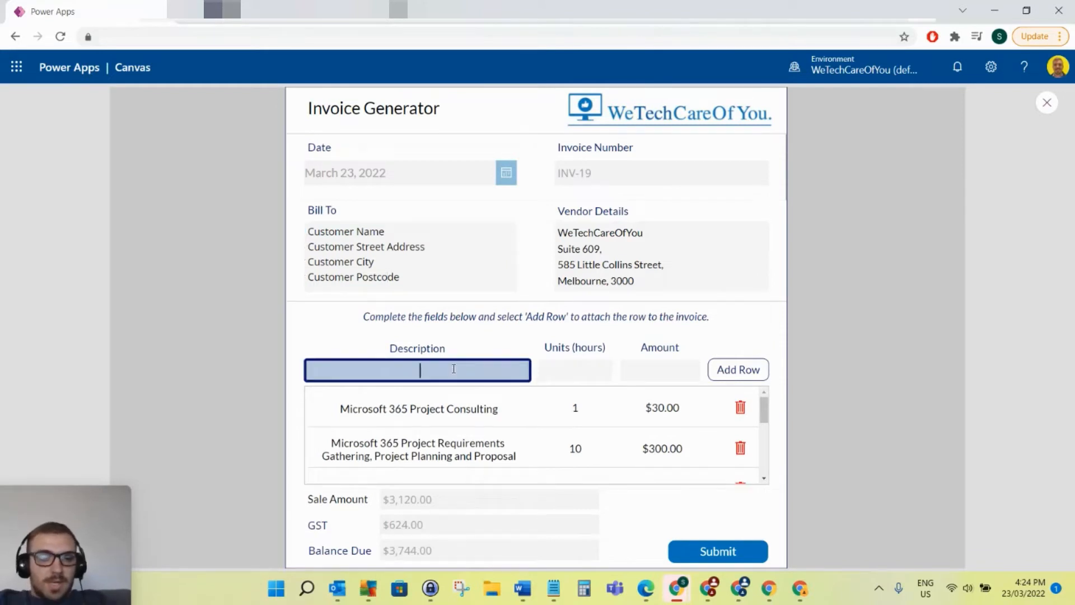
{"action": "type", "text": "Test Demo"}
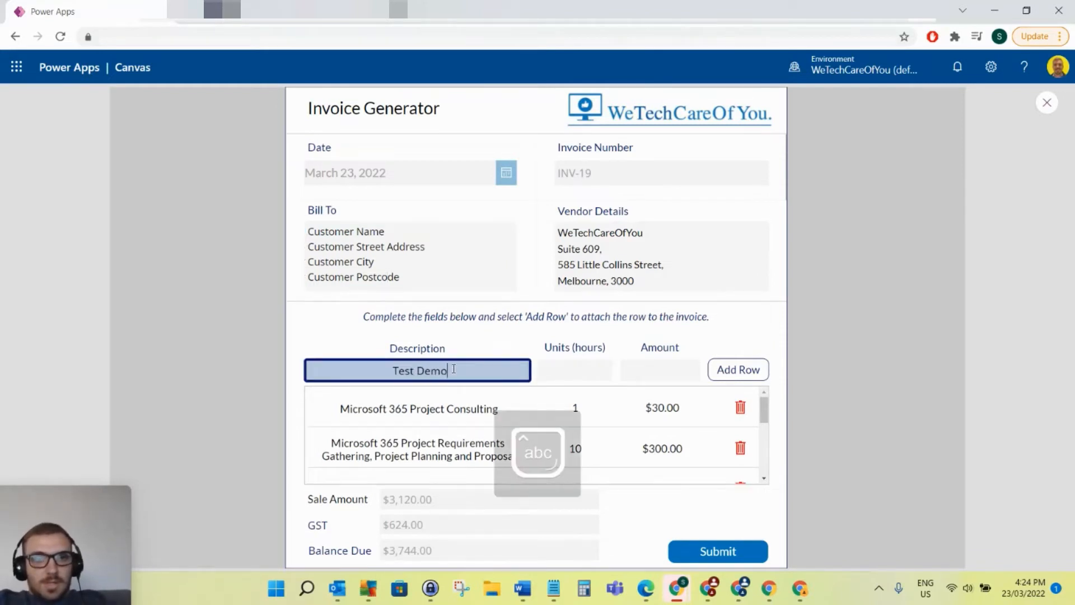
{"action": "left_click", "coordinate": [574, 370]}
{"action": "type", "text": "60"}
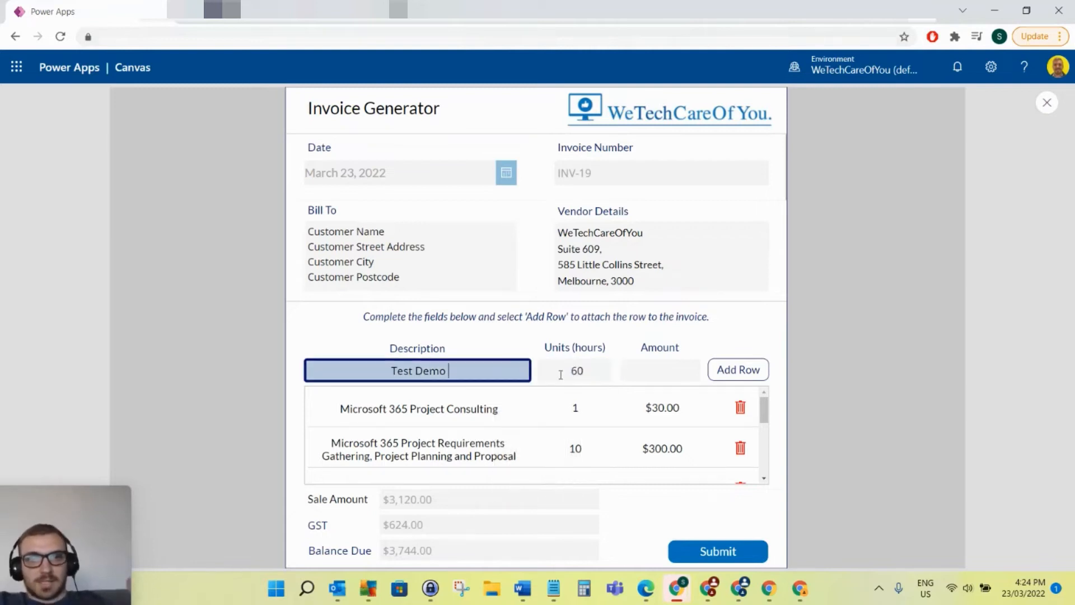
{"action": "left_click", "coordinate": [660, 370]}
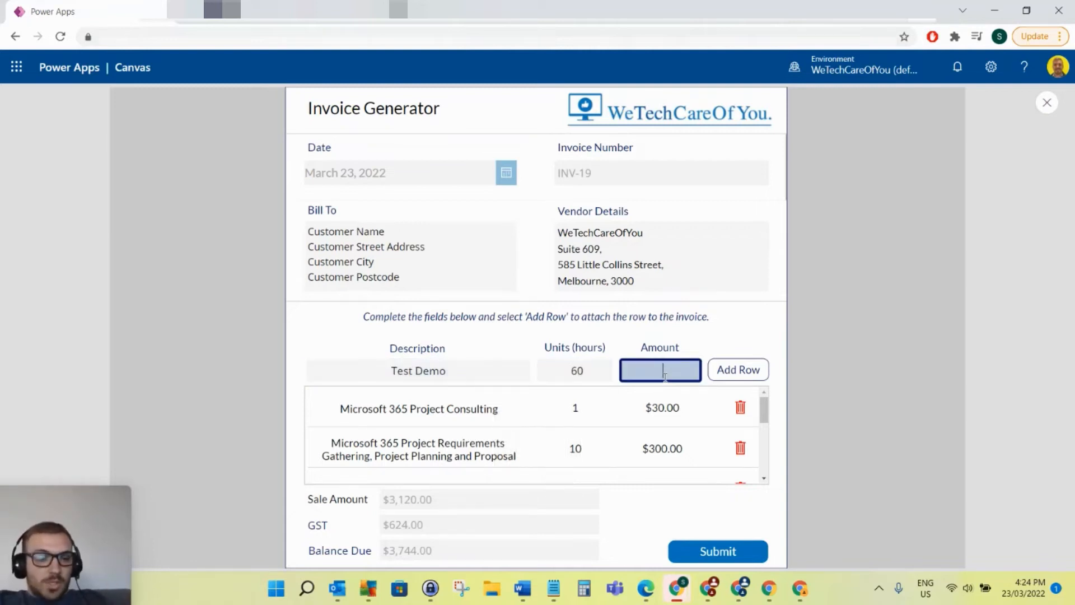
{"action": "type", "text": "2000"}
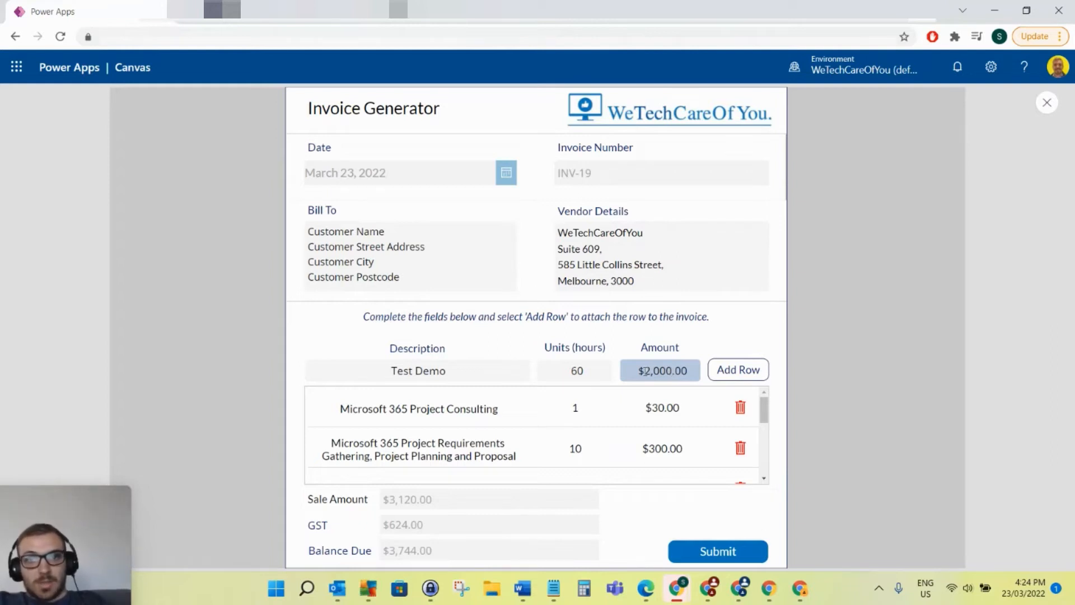
{"action": "mouse_move", "coordinate": [663, 342]}
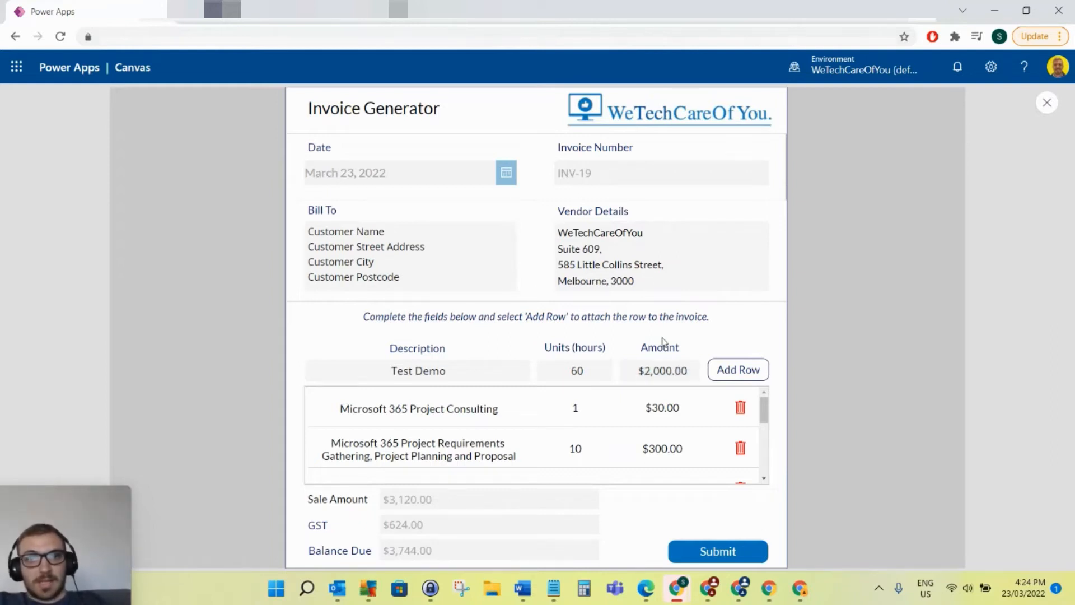
Step: Add the Test Demo row to the invoice, then delete it to restore the $3,744.00 balance
{"action": "left_click", "coordinate": [738, 370]}
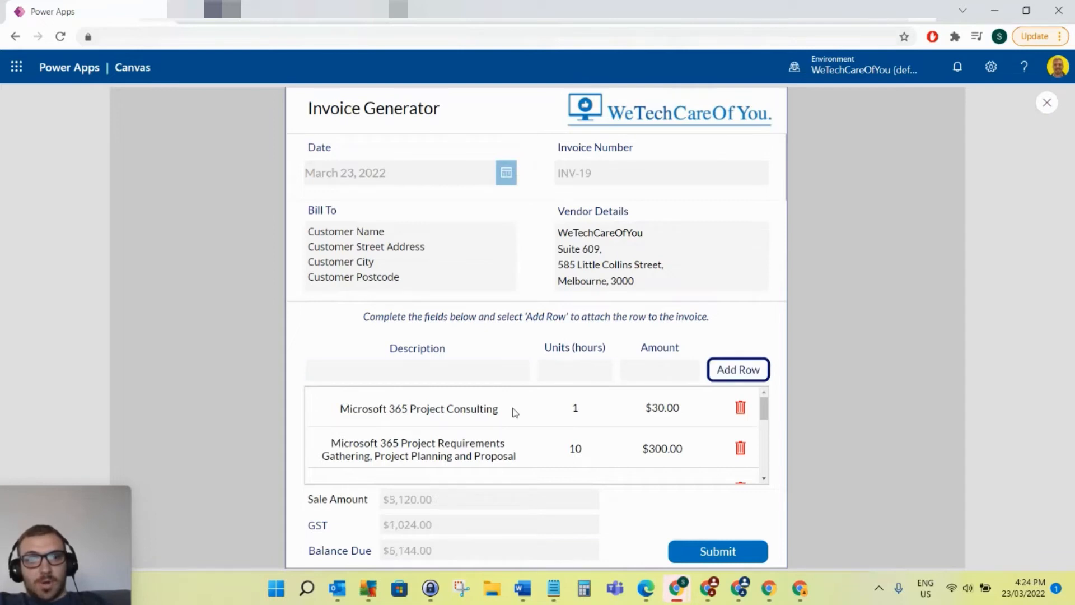
{"action": "scroll", "scroll_direction": "down", "scroll_amount": 3}
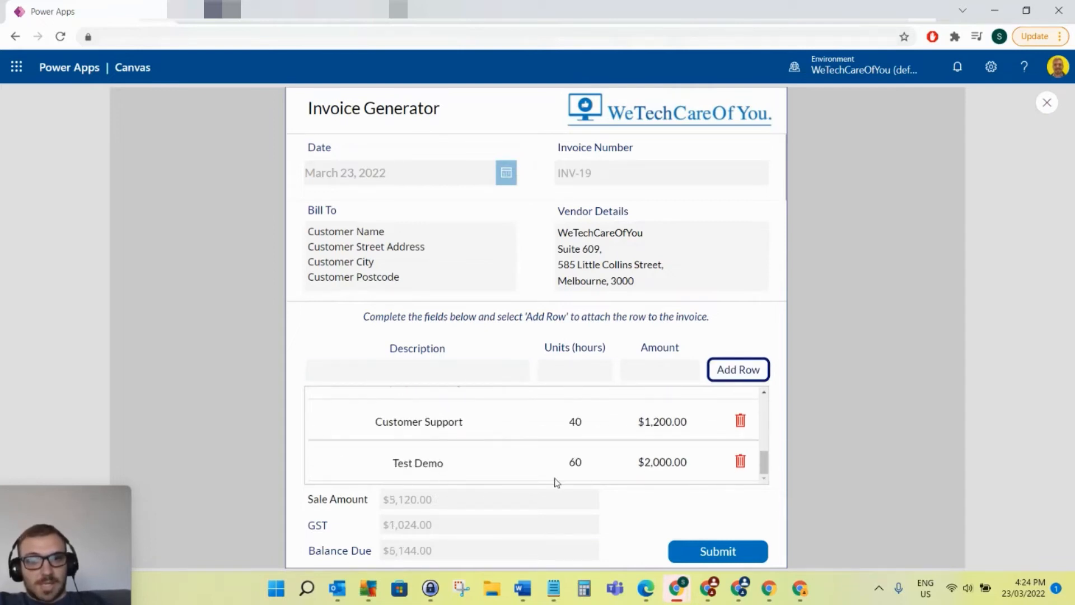
{"action": "mouse_move", "coordinate": [741, 461]}
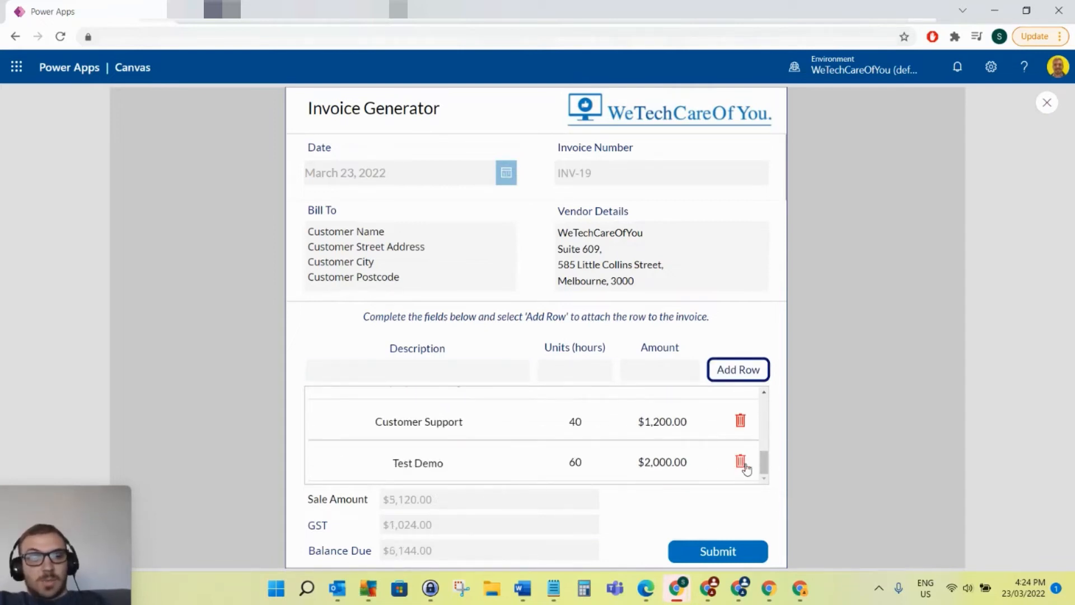
{"action": "mouse_move", "coordinate": [507, 459]}
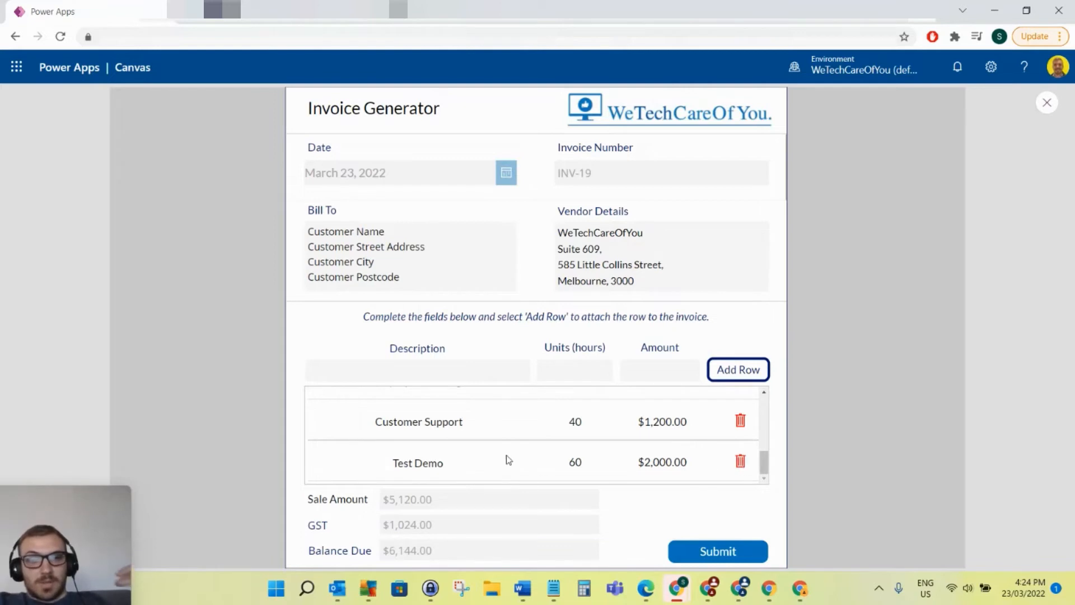
{"action": "mouse_move", "coordinate": [729, 463]}
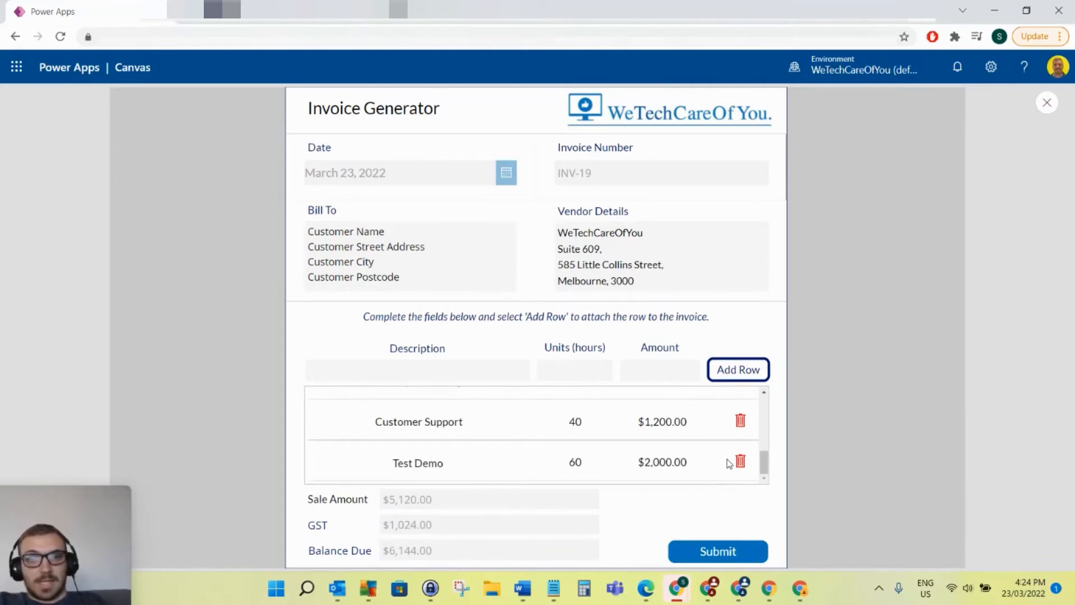
{"action": "left_click", "coordinate": [739, 461]}
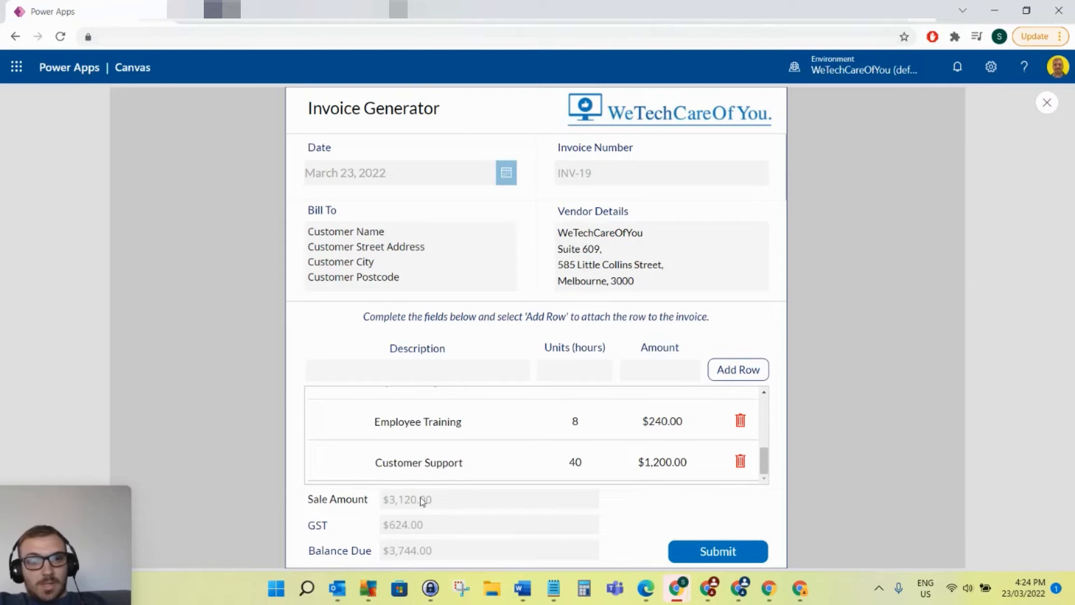
{"action": "mouse_move", "coordinate": [414, 500]}
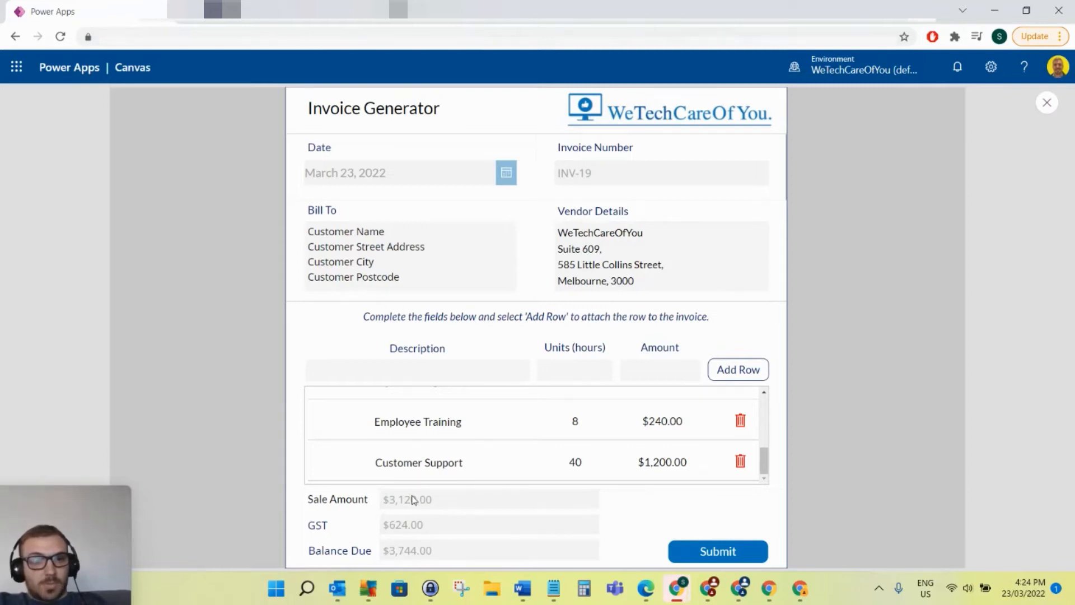
{"action": "mouse_move", "coordinate": [354, 496]}
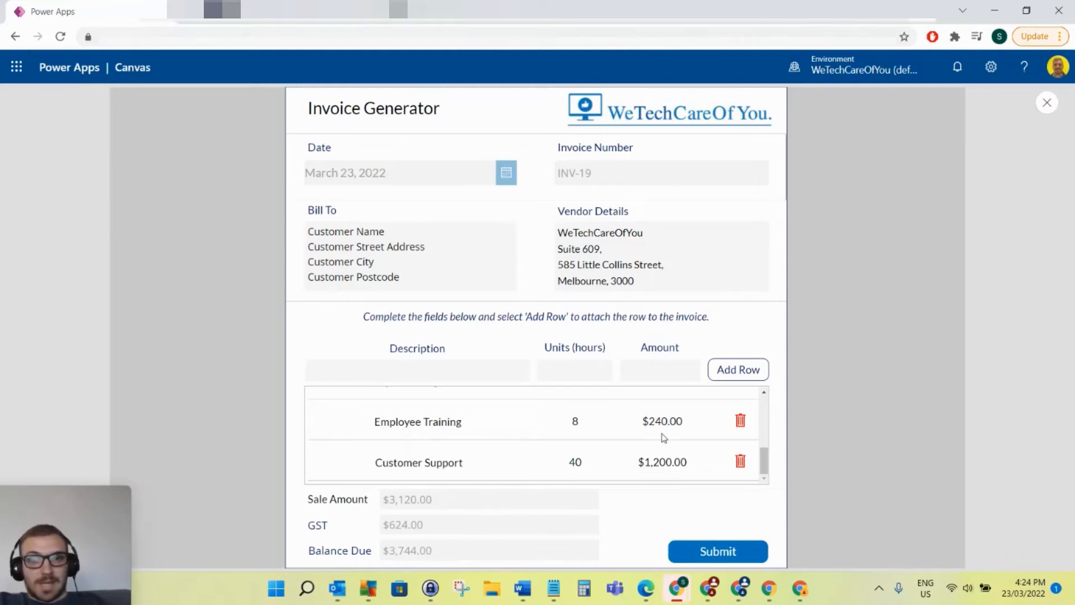
{"action": "mouse_move", "coordinate": [636, 464]}
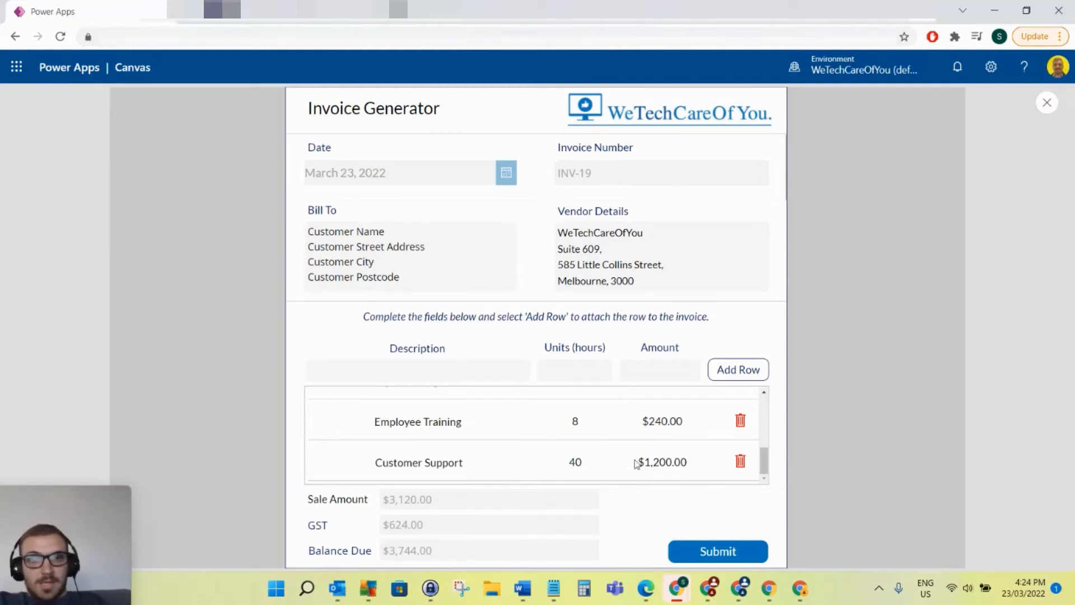
{"action": "type", "text": "test"}
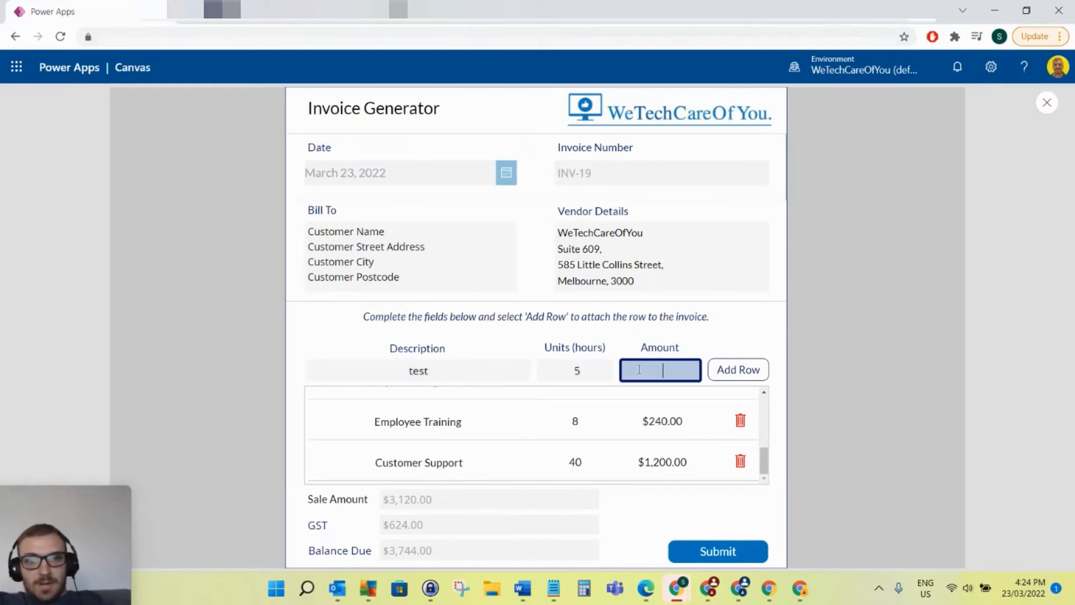
{"action": "type", "text": "500.00"}
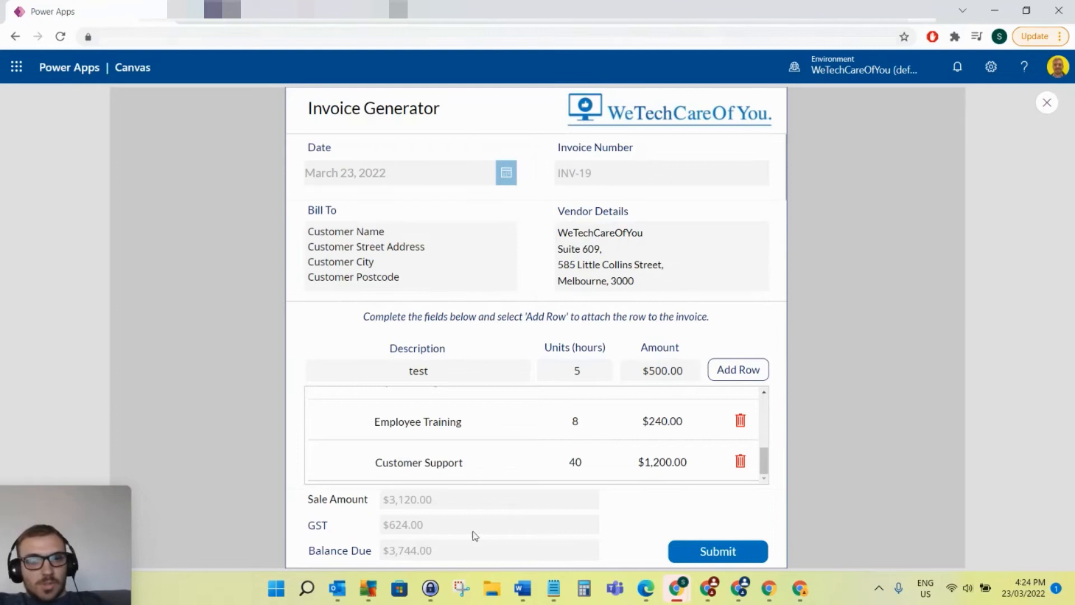
{"action": "left_click", "coordinate": [737, 370]}
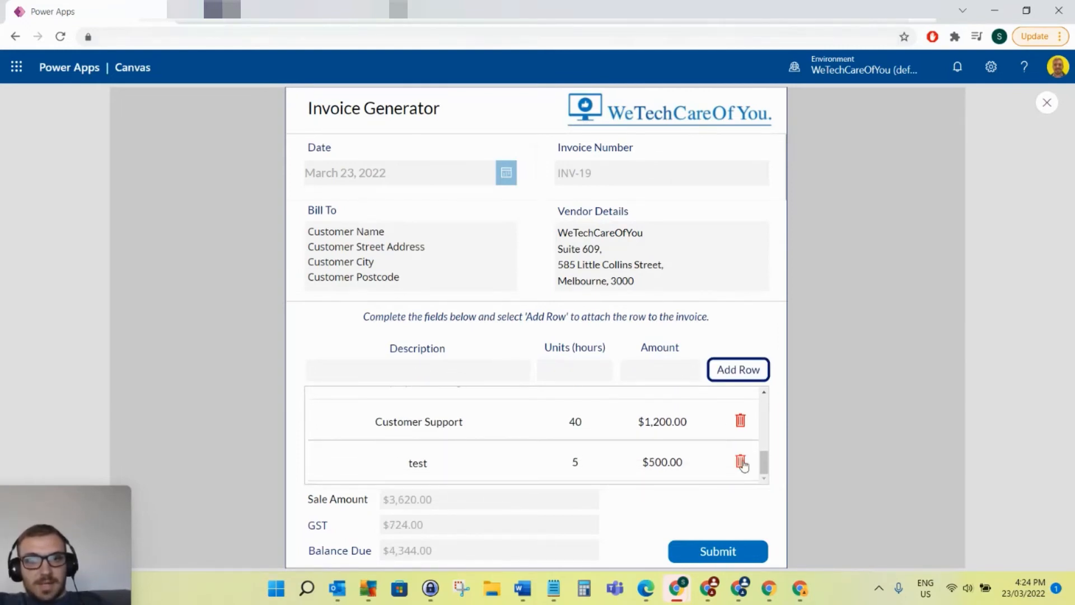
{"action": "left_click", "coordinate": [740, 462]}
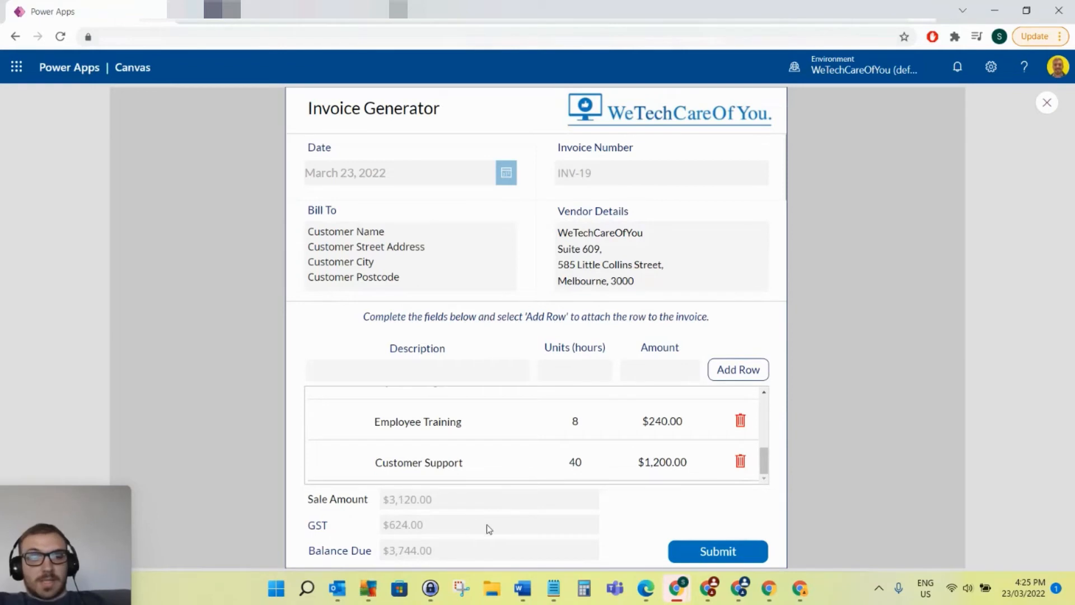
{"action": "mouse_move", "coordinate": [530, 198]}
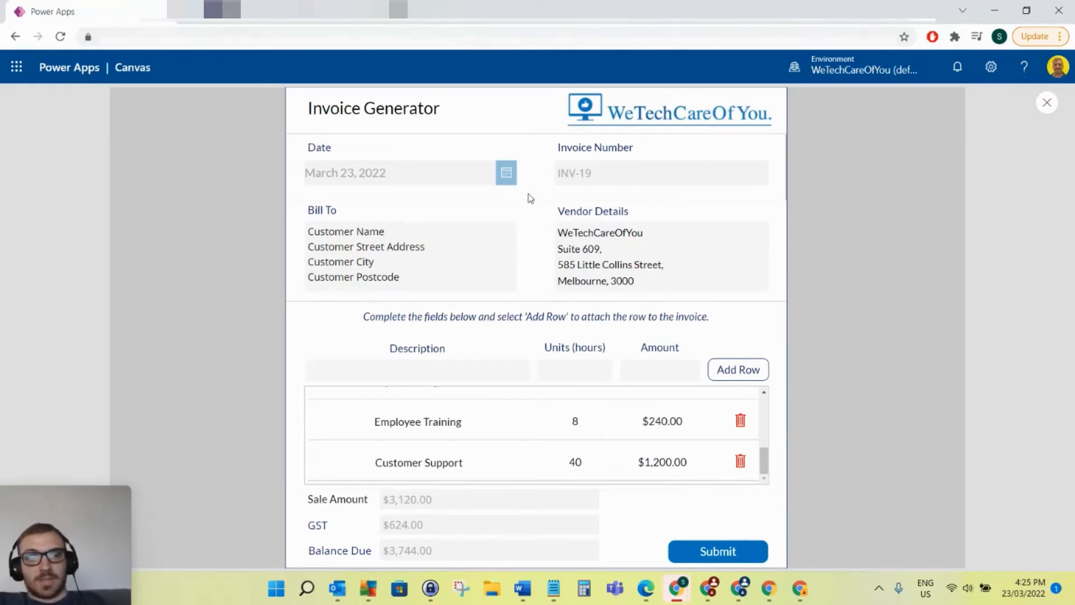
Step: Submit invoice INV-19 and dismiss the success banner, leaving a blank INV-20 form
{"action": "left_click", "coordinate": [660, 369]}
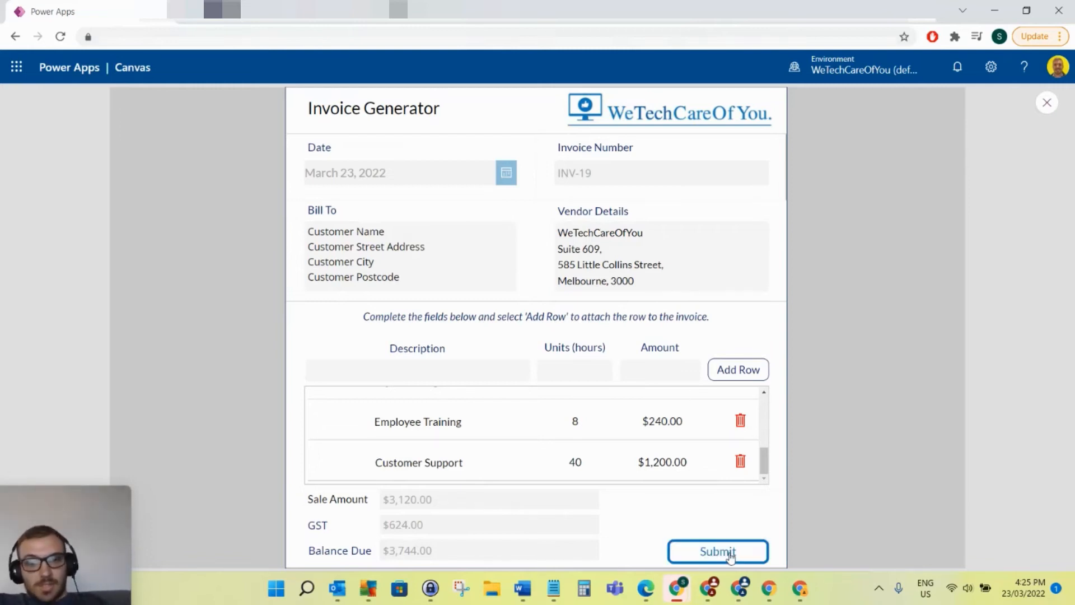
{"action": "left_click", "coordinate": [718, 551]}
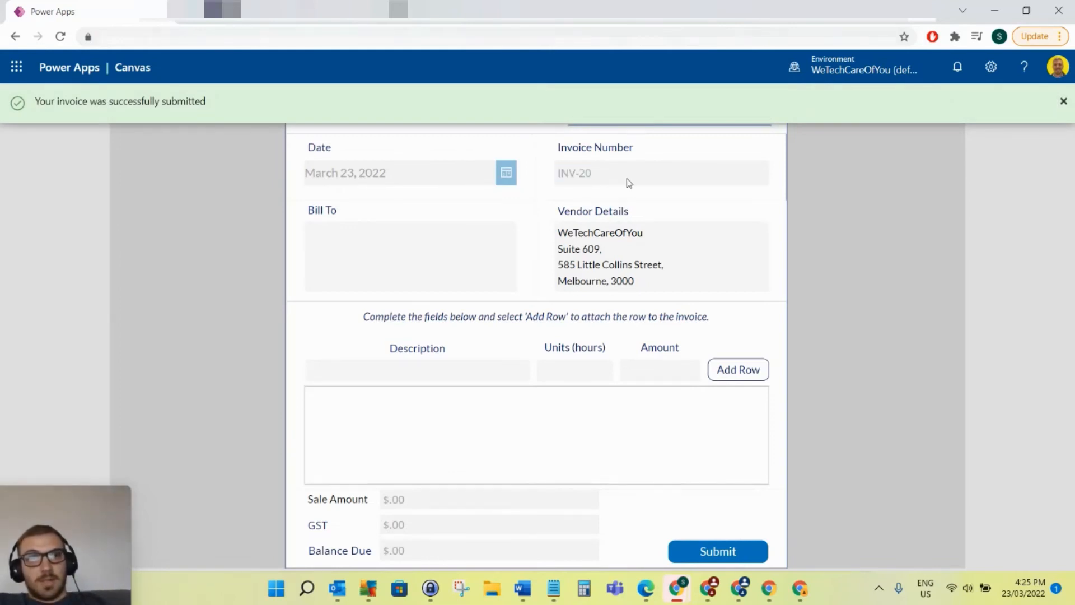
{"action": "left_click", "coordinate": [1064, 101]}
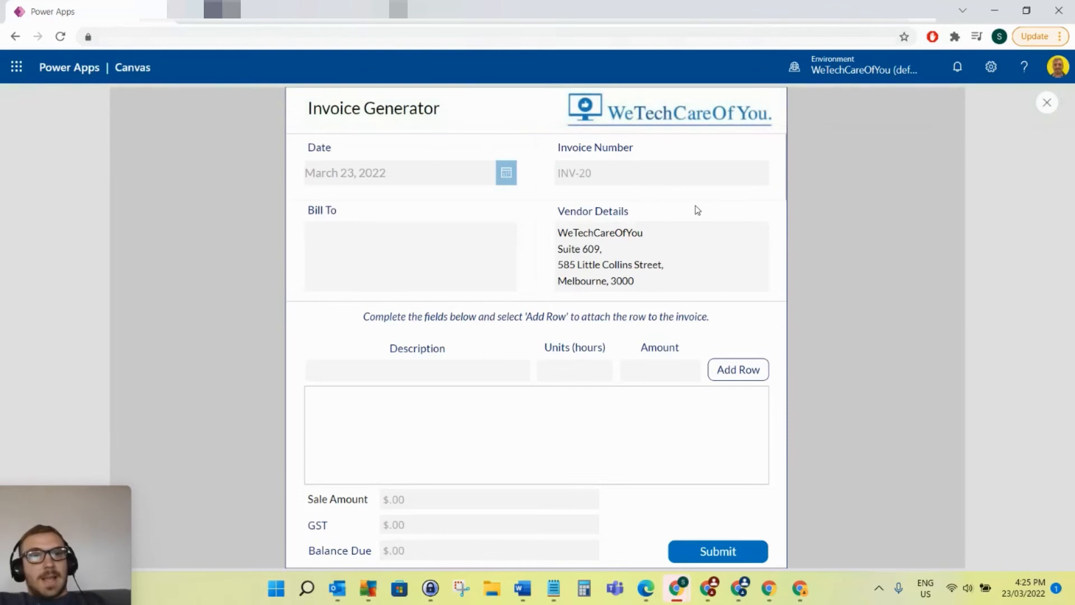
{"action": "mouse_move", "coordinate": [537, 239]}
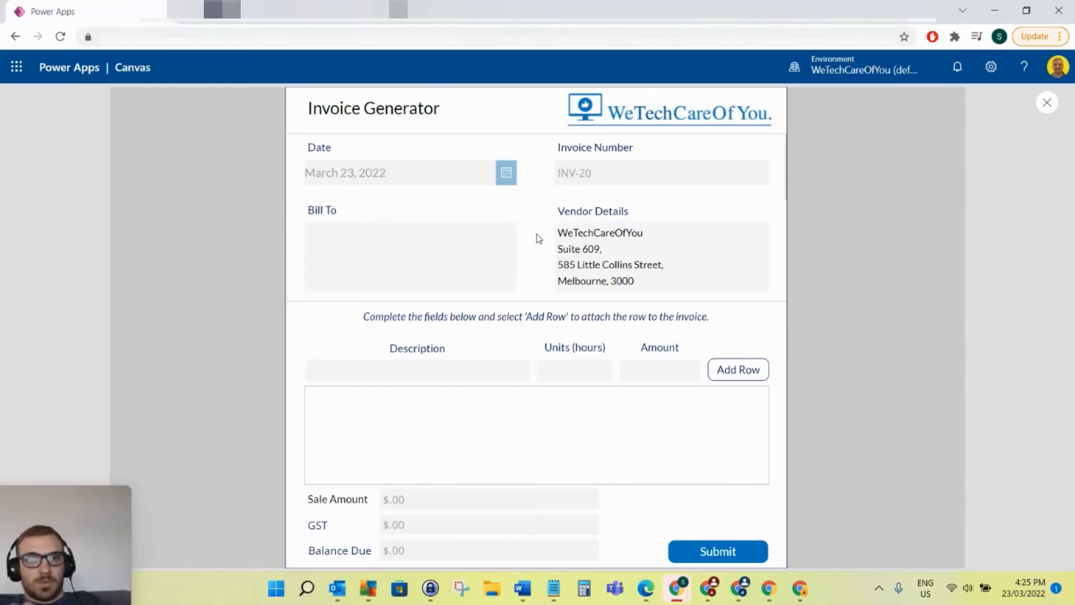
{"action": "mouse_move", "coordinate": [684, 206]}
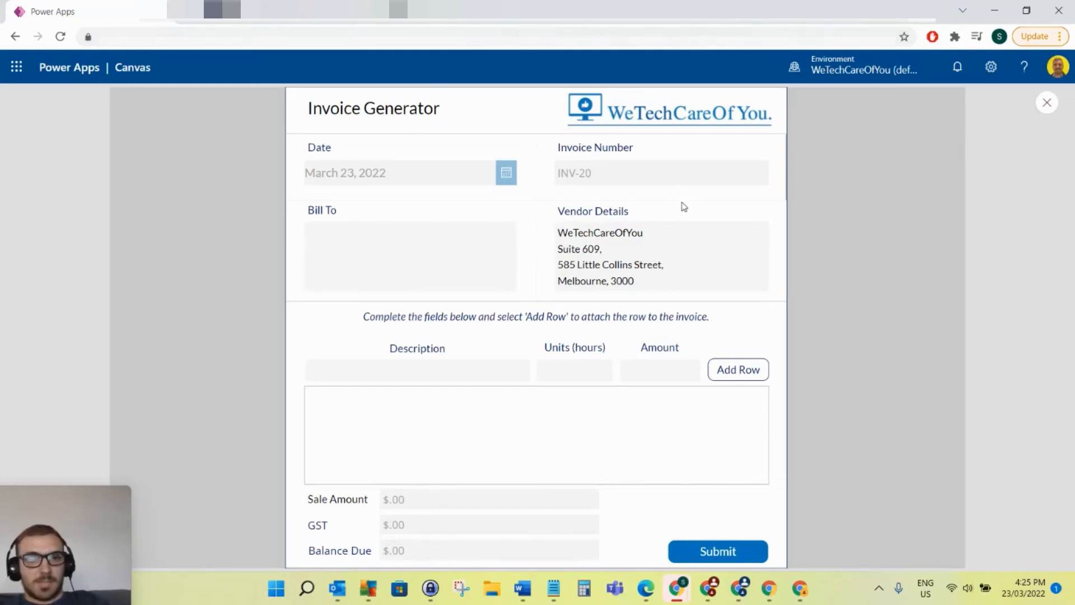
{"action": "mouse_move", "coordinate": [562, 263]}
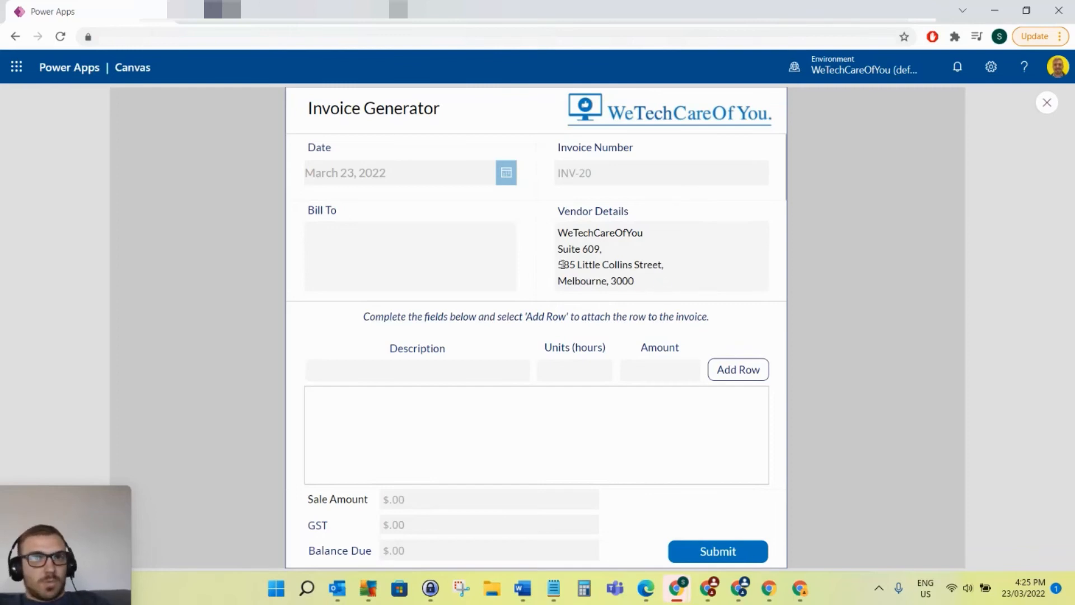
{"action": "mouse_move", "coordinate": [809, 180]}
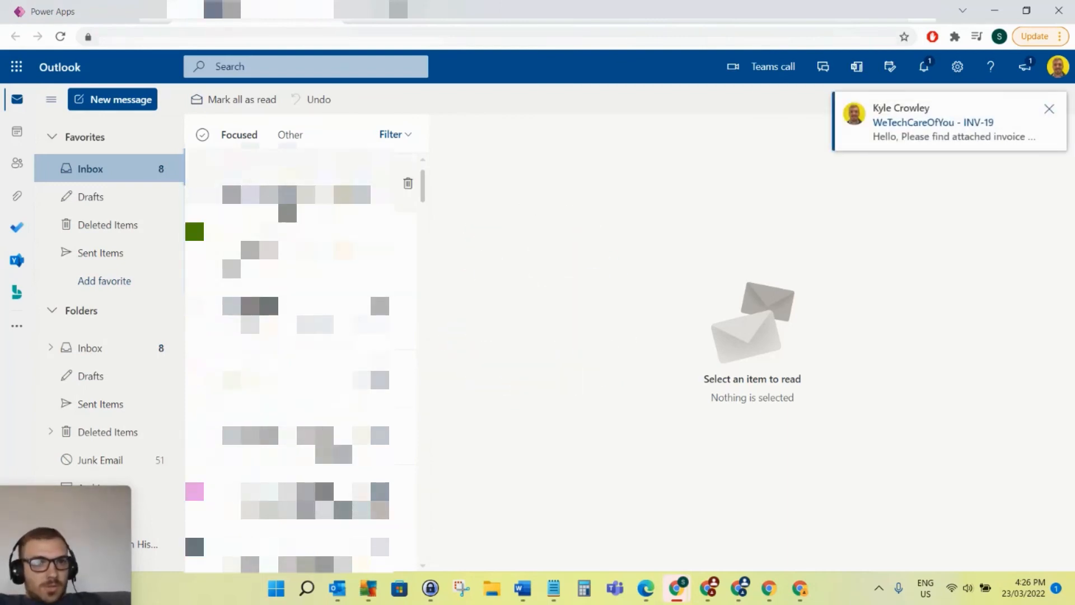
Step: Open the WeTechCareOfYou - INV-19 email notification to view INV-19.pdf
{"action": "left_click", "coordinate": [295, 194]}
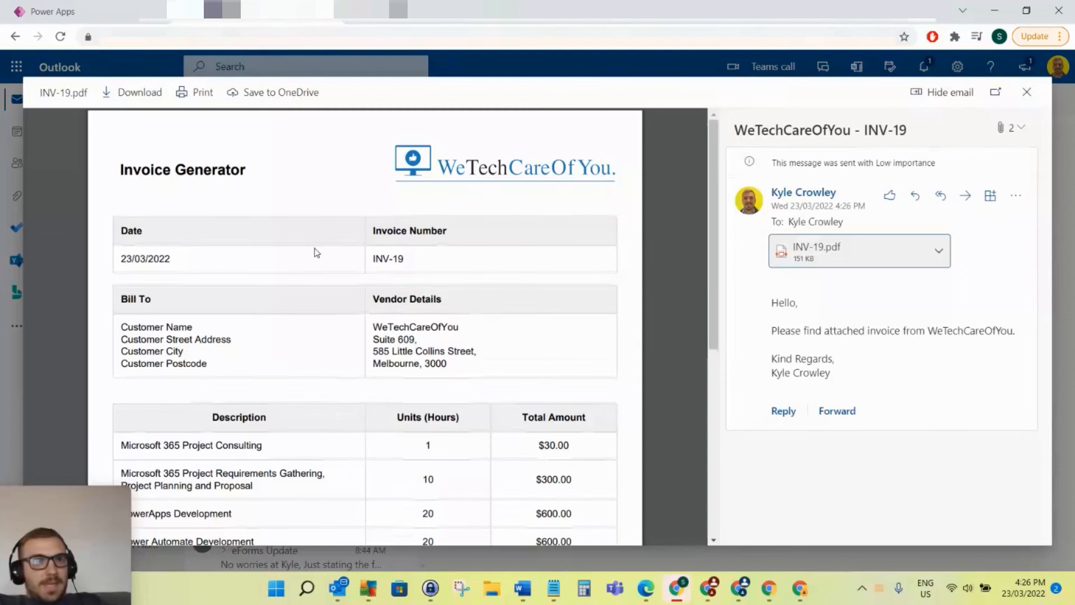
{"action": "mouse_move", "coordinate": [162, 250]}
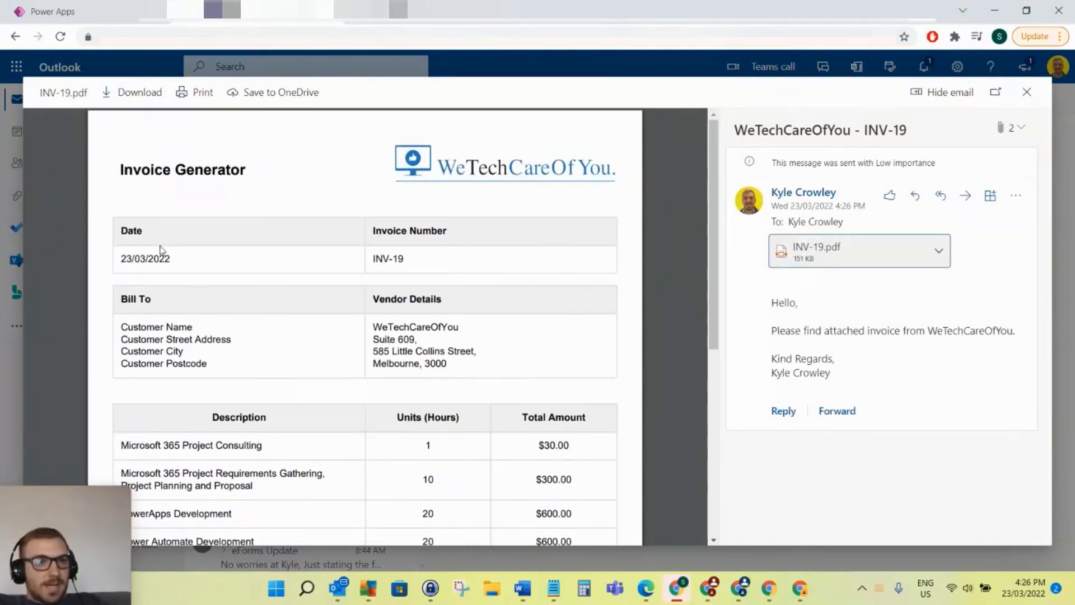
{"action": "mouse_move", "coordinate": [288, 310]}
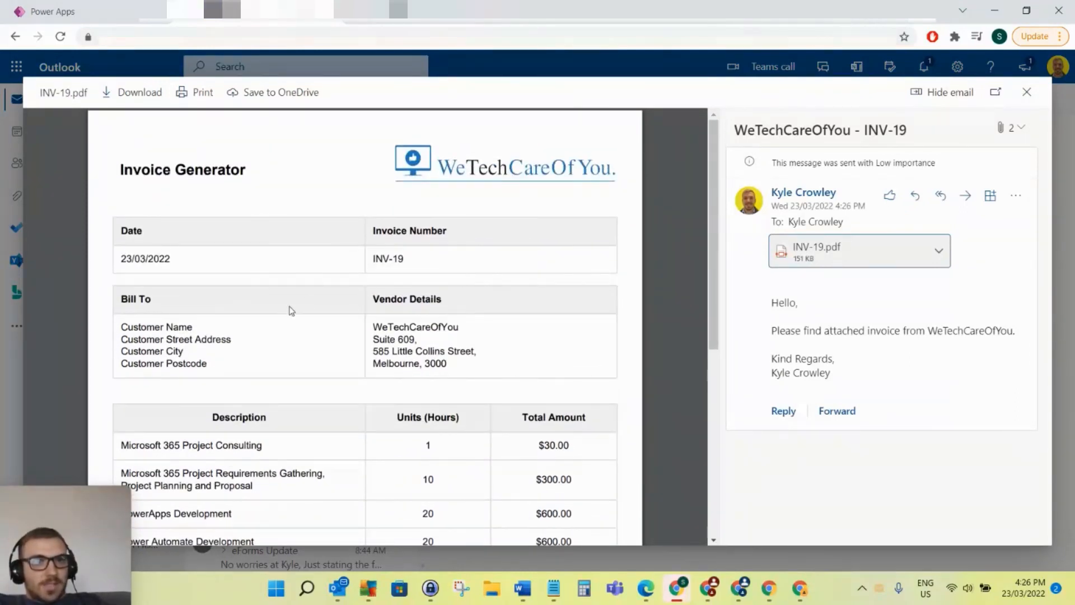
{"action": "scroll", "scroll_direction": "down", "scroll_amount": 3}
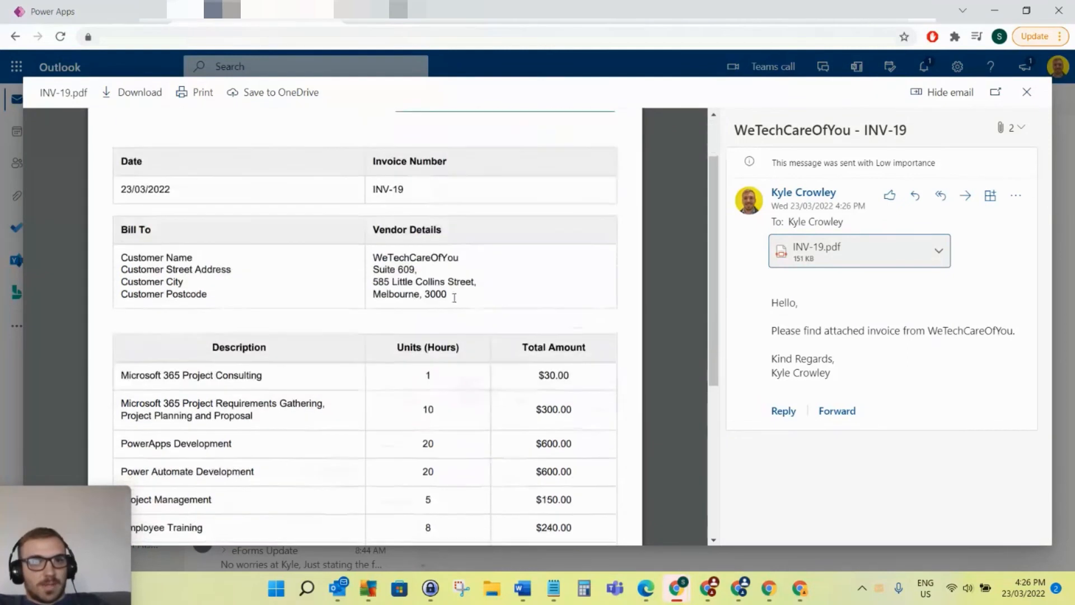
{"action": "scroll", "scroll_direction": "down", "scroll_amount": 3}
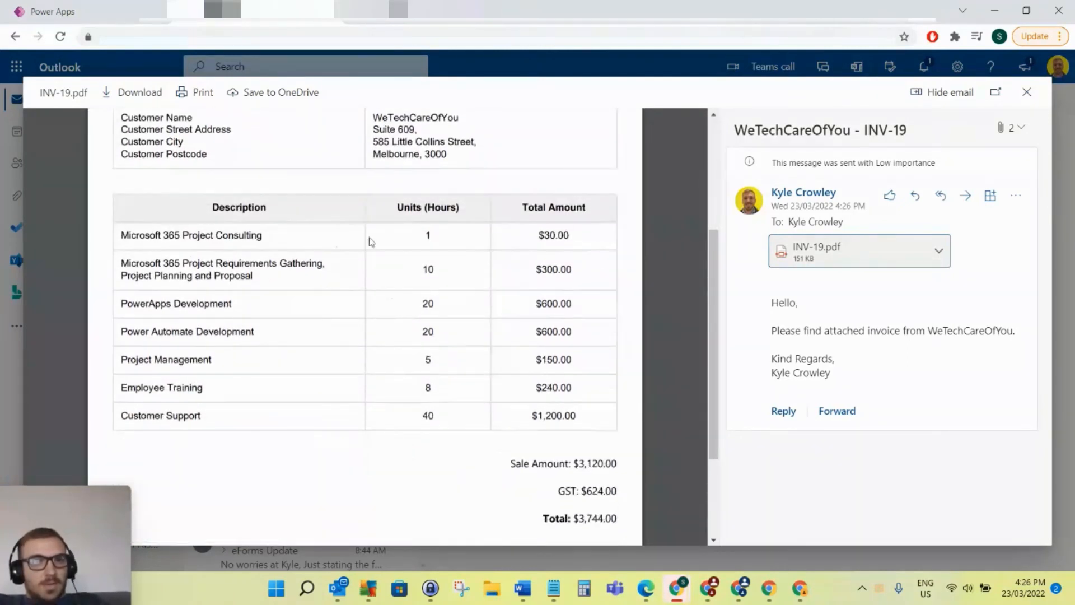
{"action": "scroll", "scroll_direction": "down", "scroll_amount": 3}
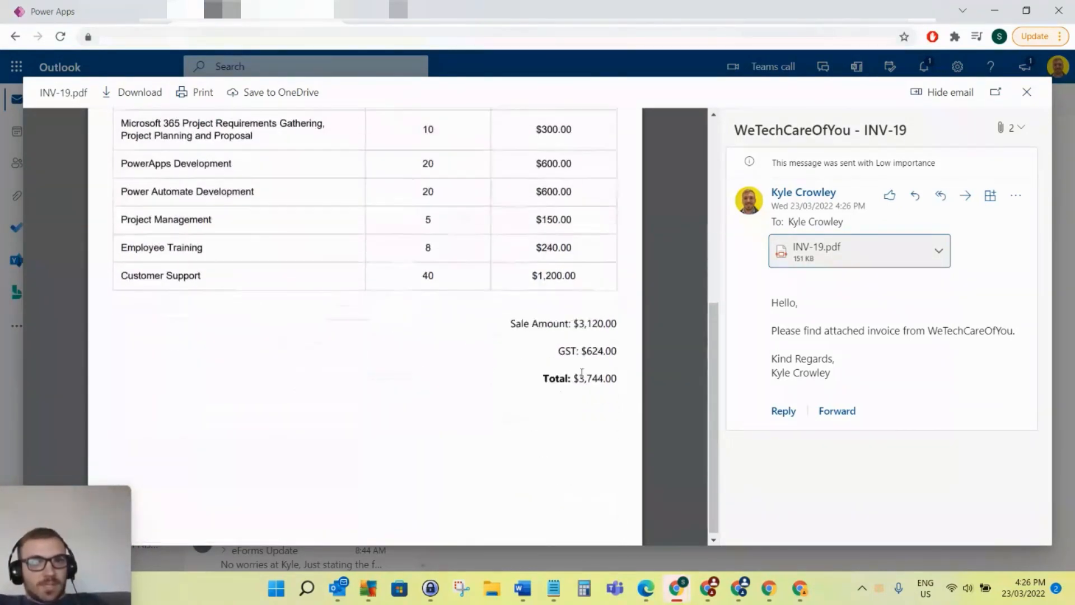
{"action": "scroll", "scroll_direction": "up", "scroll_amount": 3}
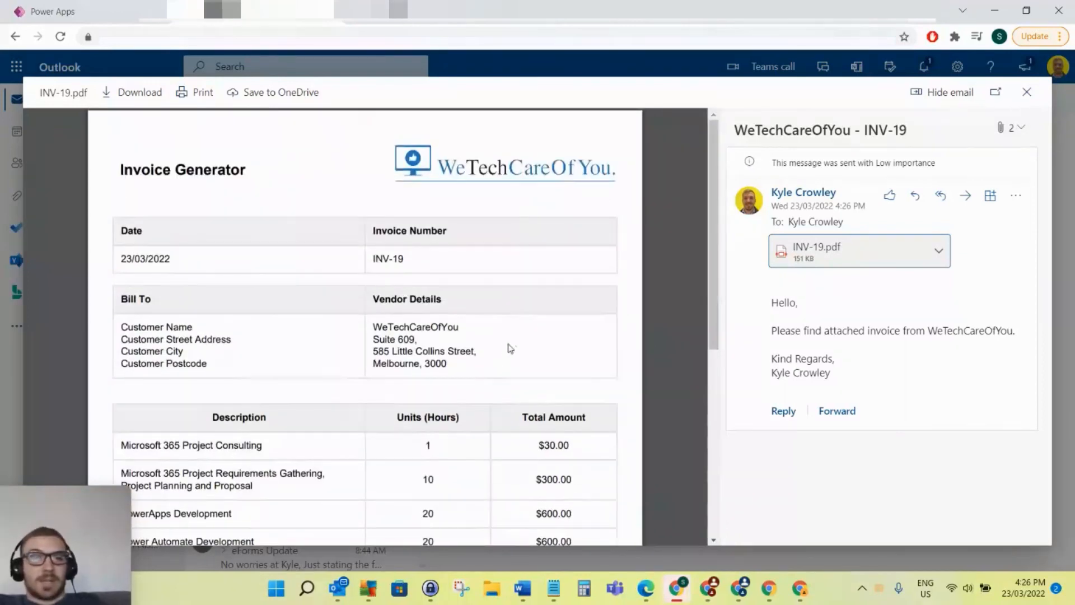
{"action": "mouse_move", "coordinate": [514, 347]}
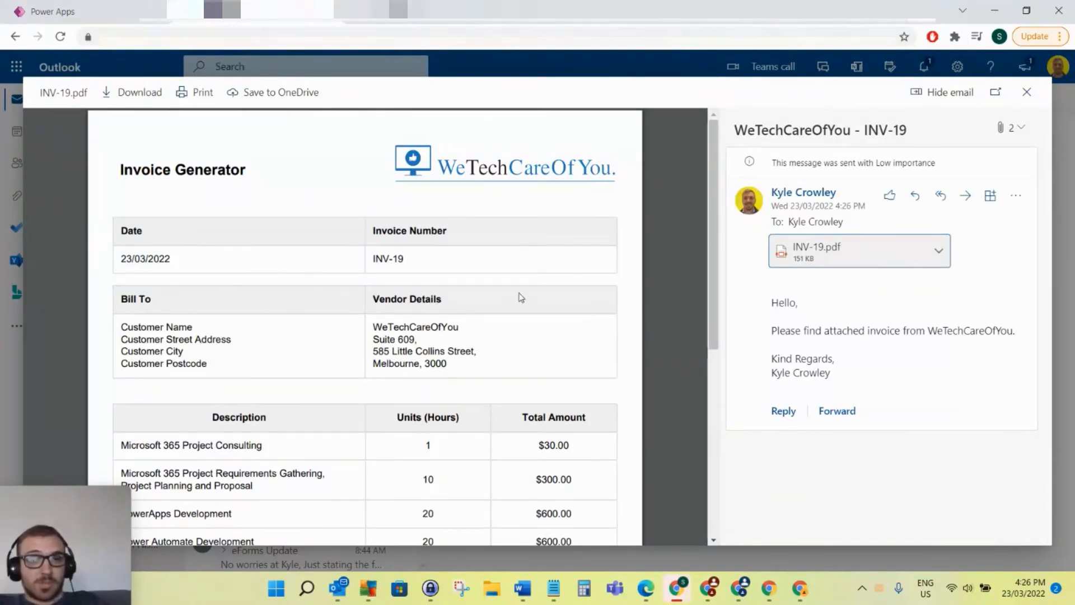
{"action": "mouse_move", "coordinate": [657, 312]}
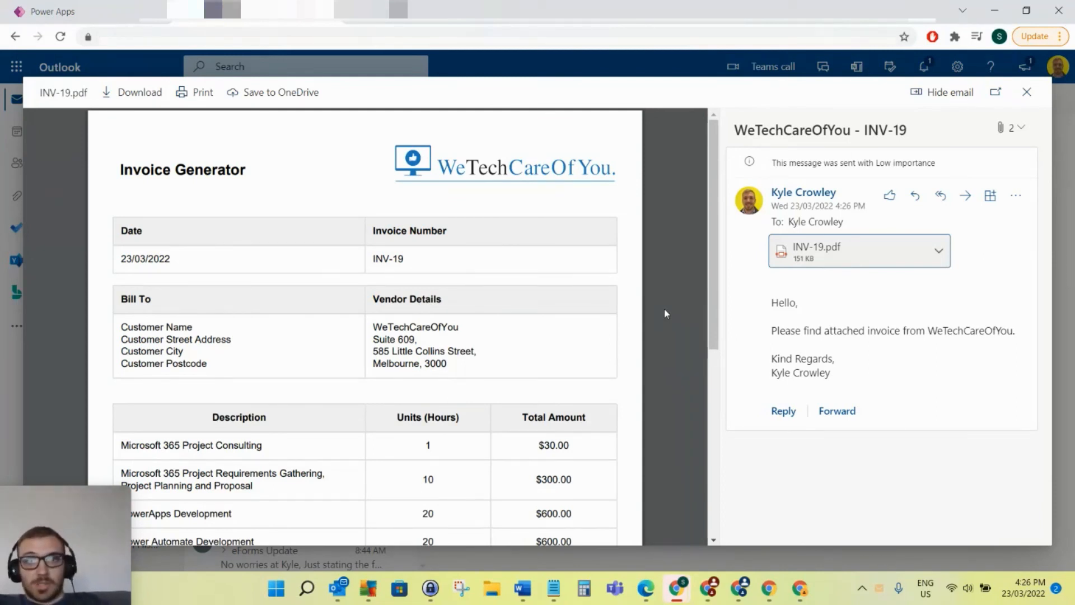
{"action": "mouse_move", "coordinate": [692, 243]}
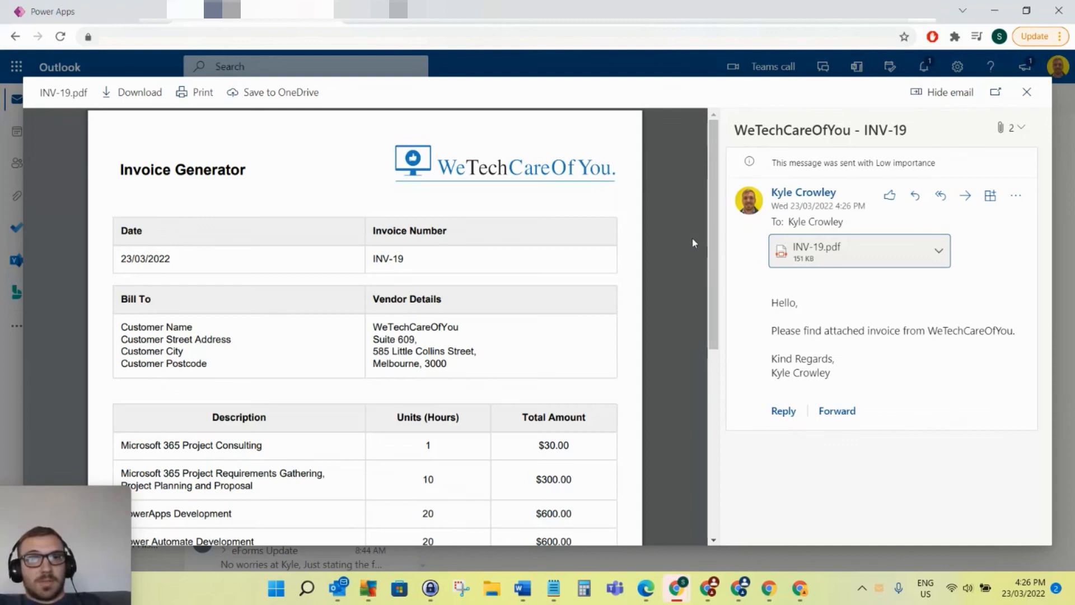
{"action": "mouse_move", "coordinate": [683, 241]}
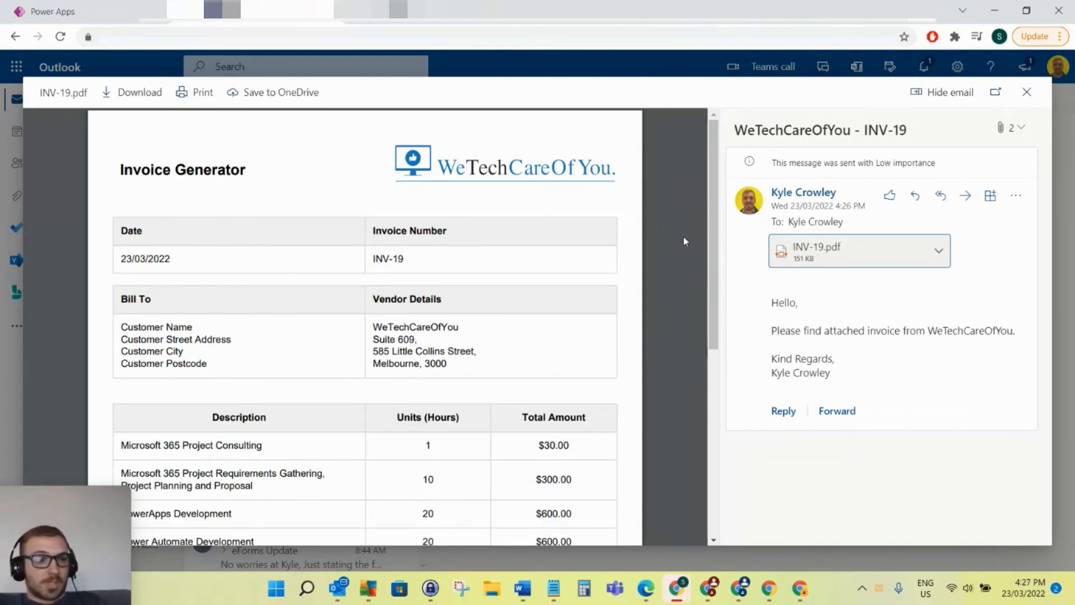